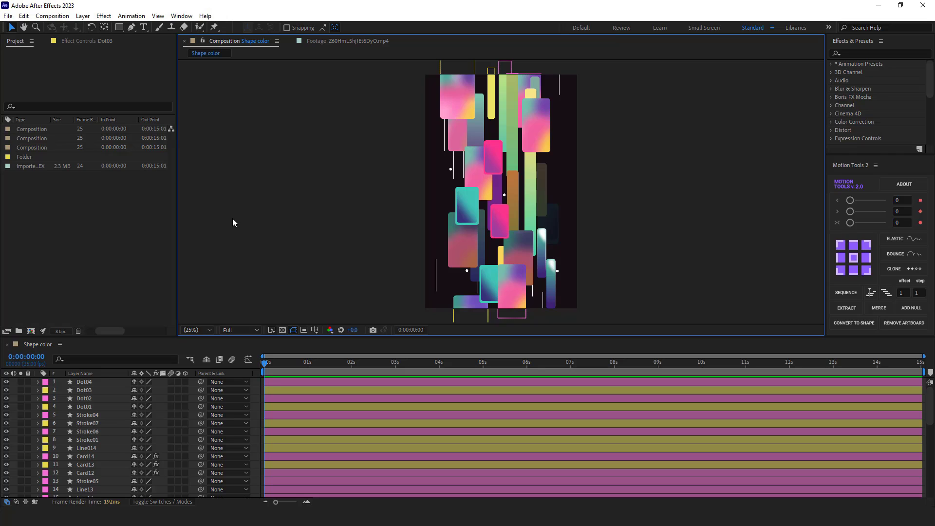
Select the pink-labelled layers, then the yellow-labelled layers, then just Dot04
left_click(84, 382)
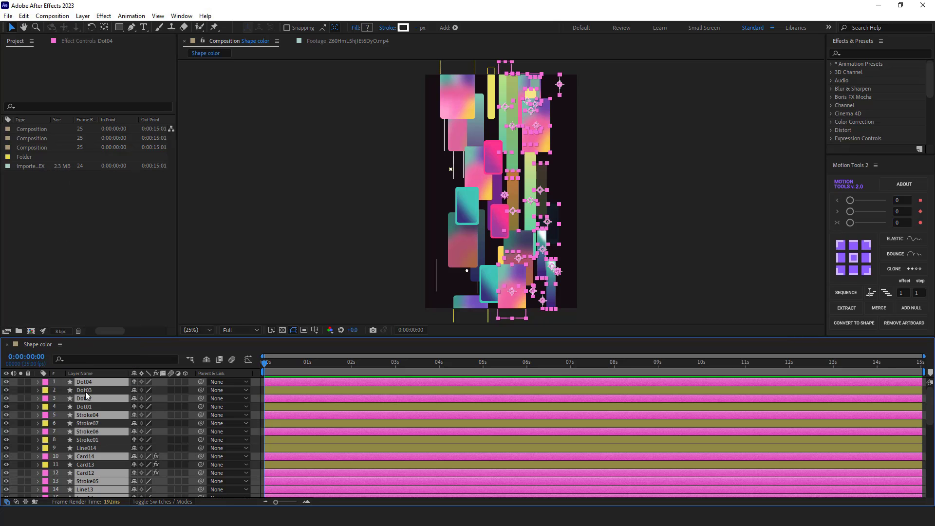
left_click(84, 391)
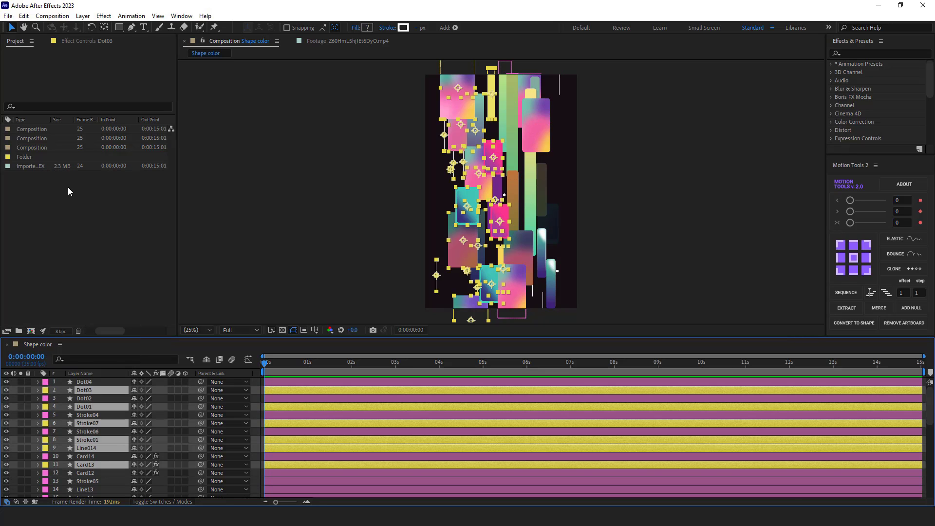
left_click(85, 382)
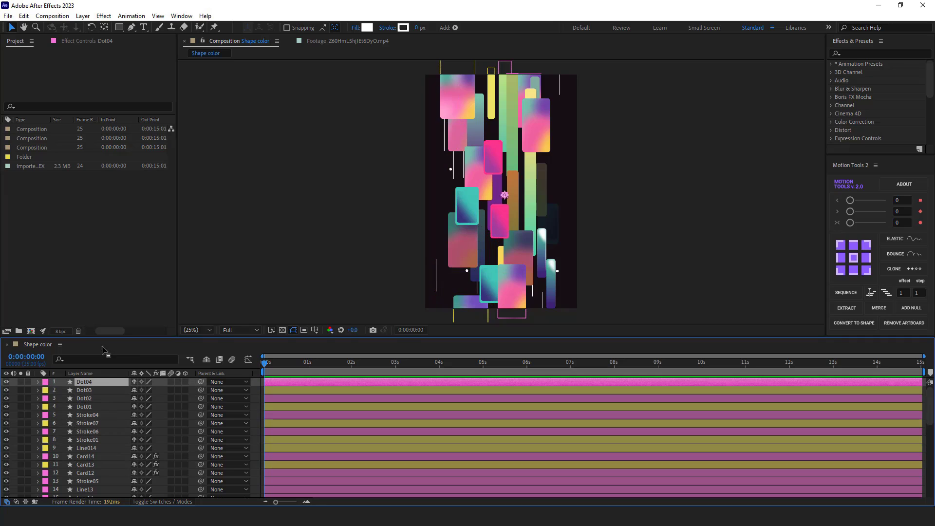
mouse_move(281, 198)
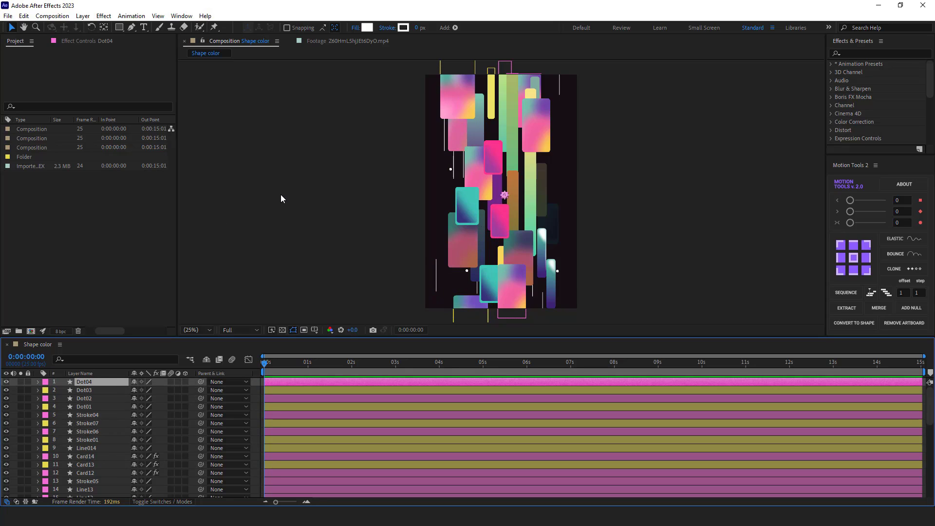
mouse_move(433, 79)
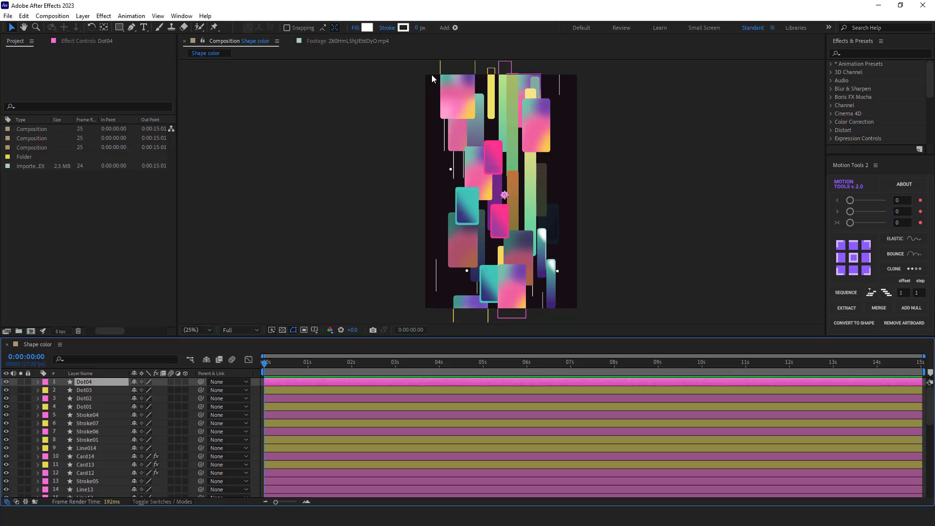
mouse_move(443, 72)
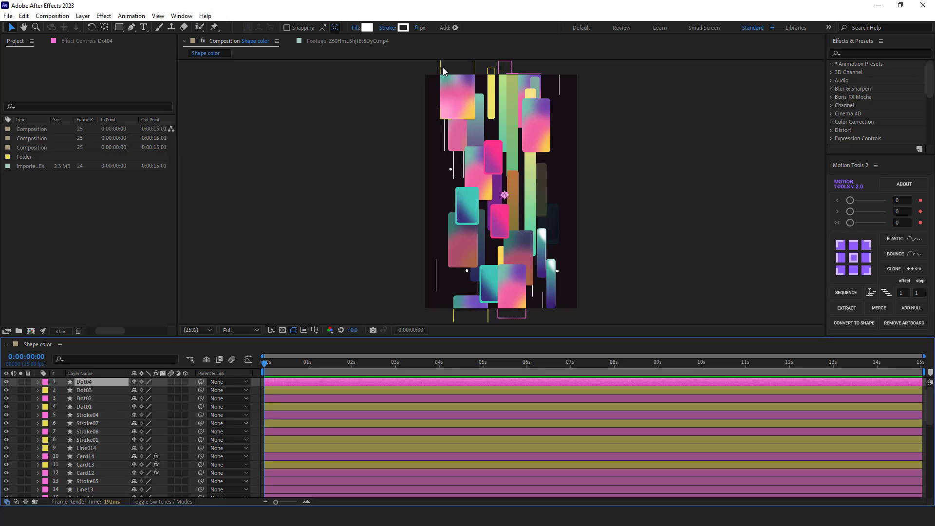
mouse_move(453, 298)
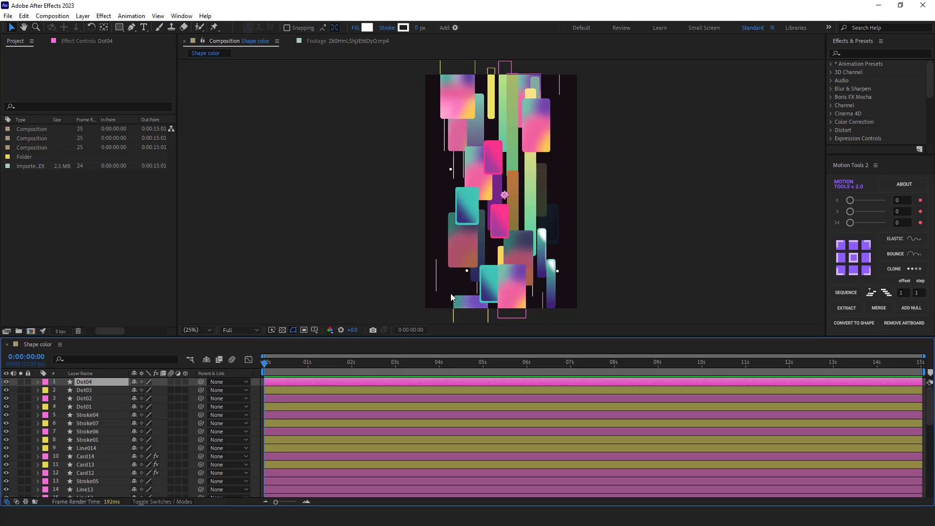
Zoom in on a card's edge, fit the composition back, and choose Dot03's label group
left_click(194, 330)
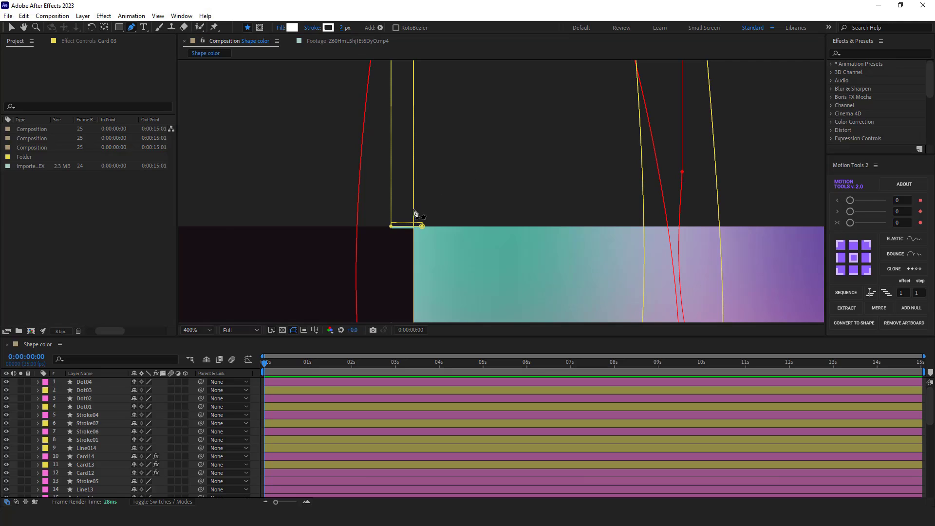
left_click(196, 330)
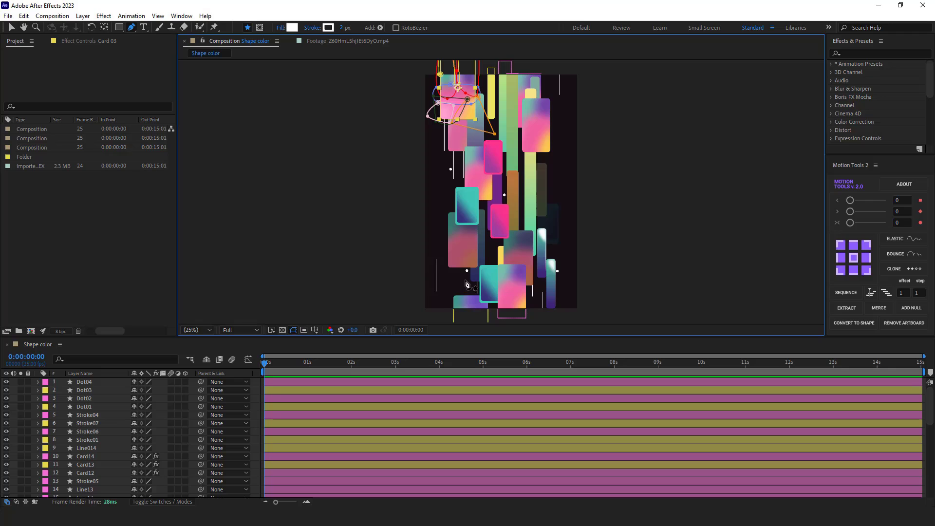
left_click(192, 330)
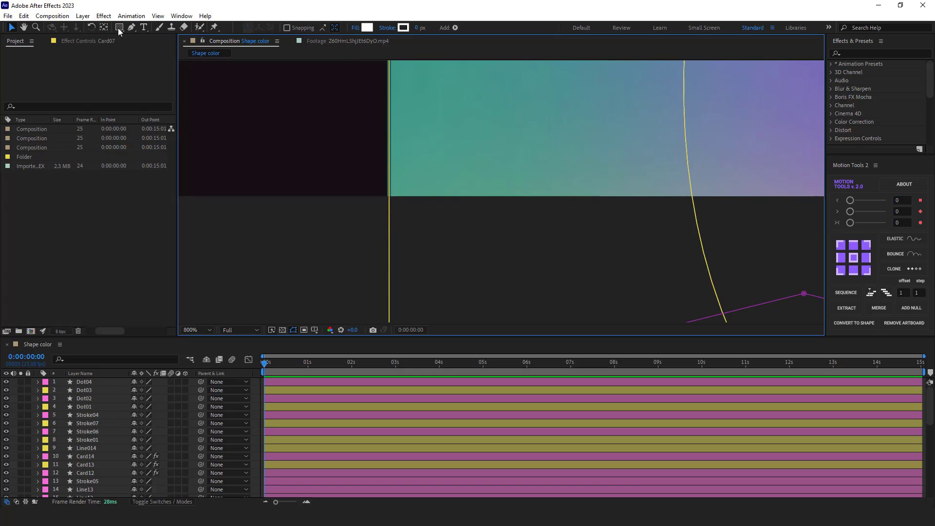
left_click(118, 27)
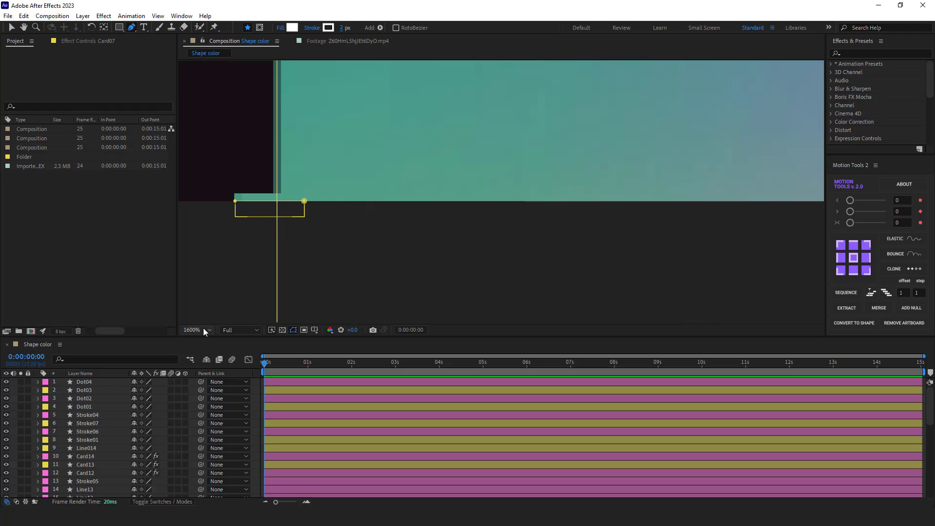
left_click(207, 330)
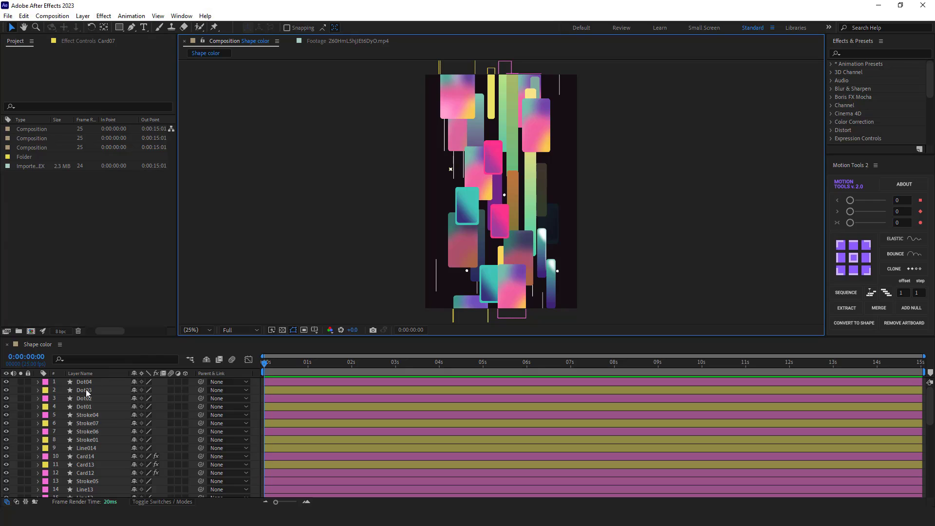
right_click(45, 382)
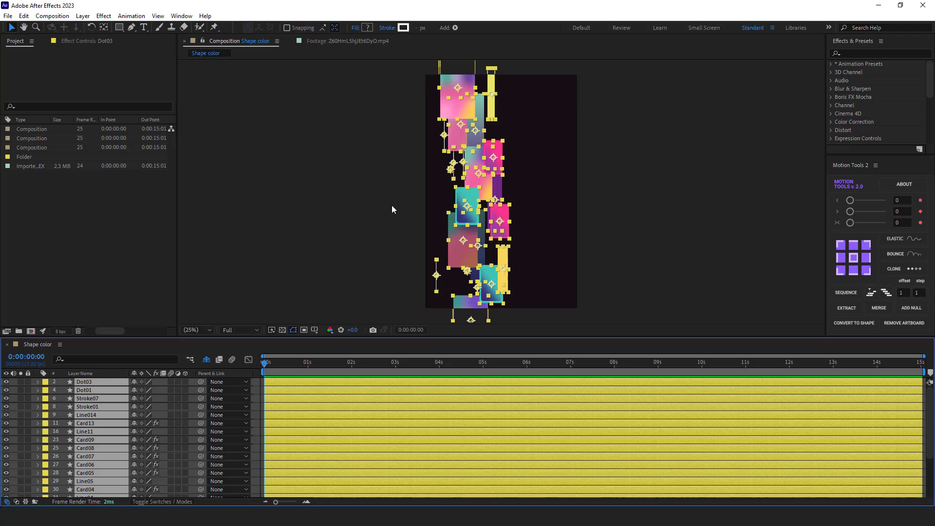
Add Null 1 controlling the yellow layers and edit its Position keyframes at 0:00 and 0:20
left_click(911, 307)
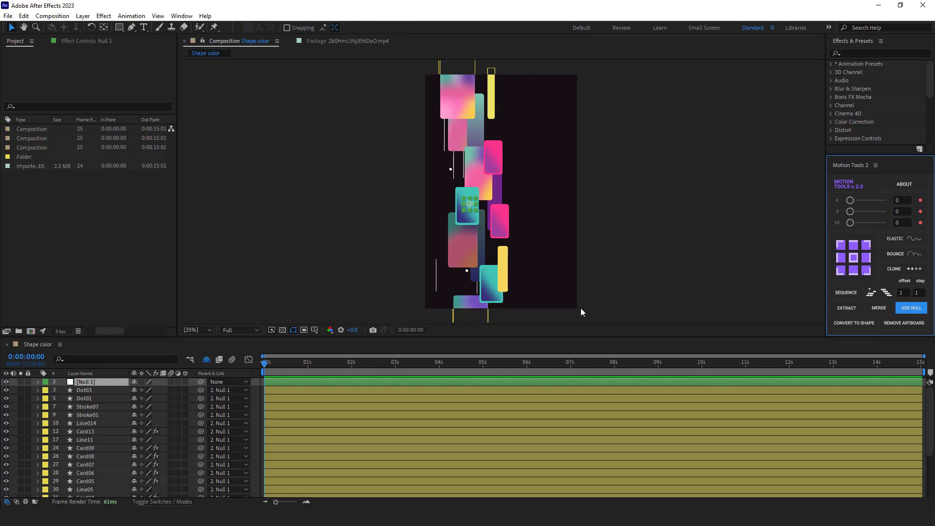
mouse_move(80, 382)
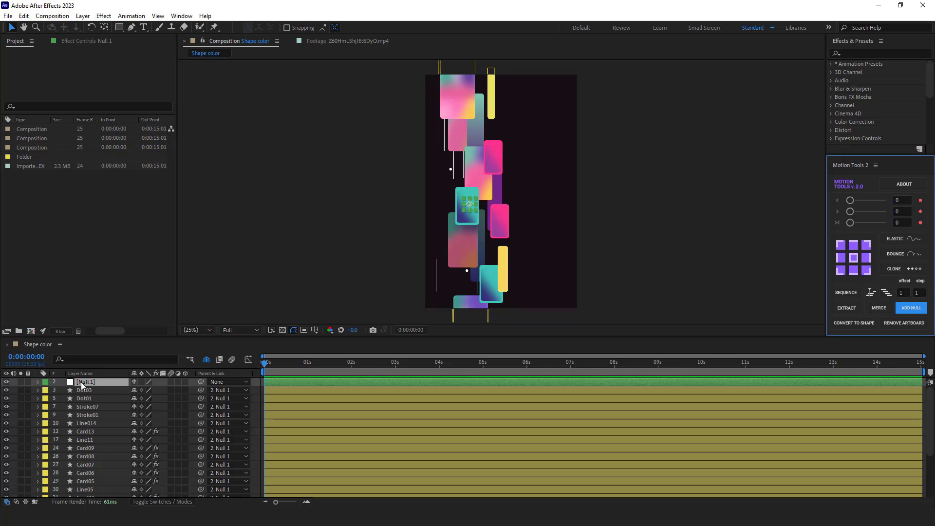
left_click(37, 382)
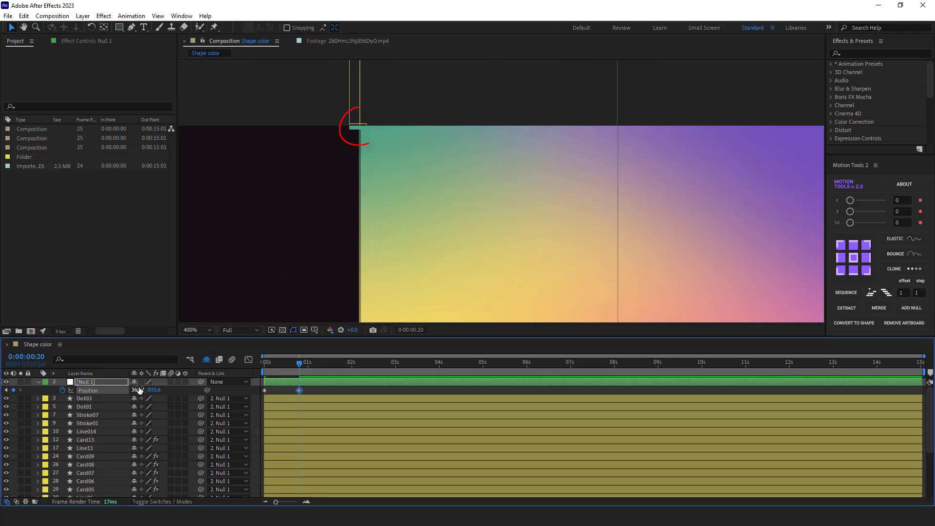
left_click(192, 329)
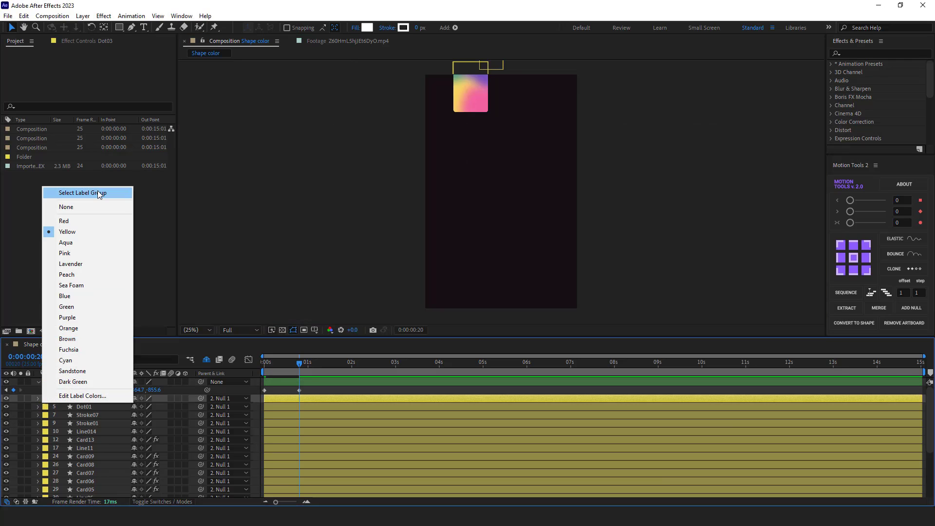
Trim the yellow layers to 20 frames, duplicate them, and fit the composition in view
key("Alt+]")
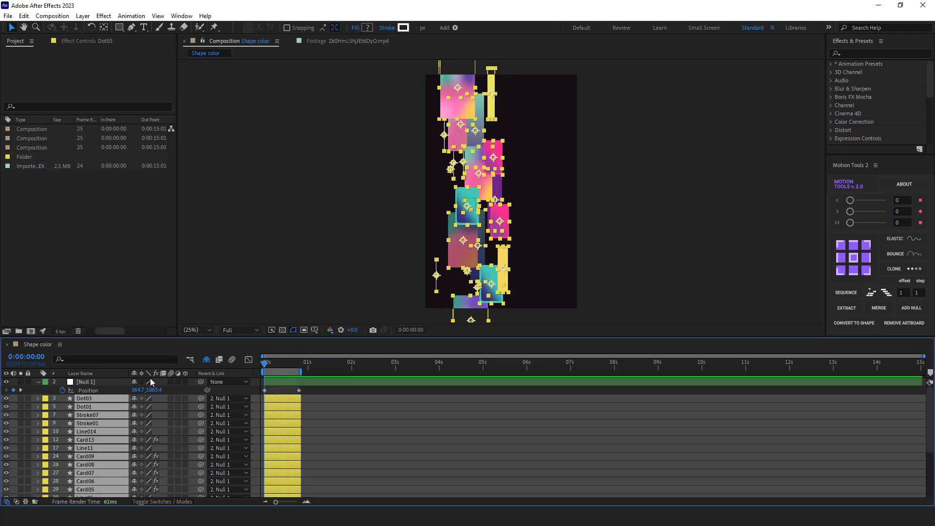
key("ctrl+d")
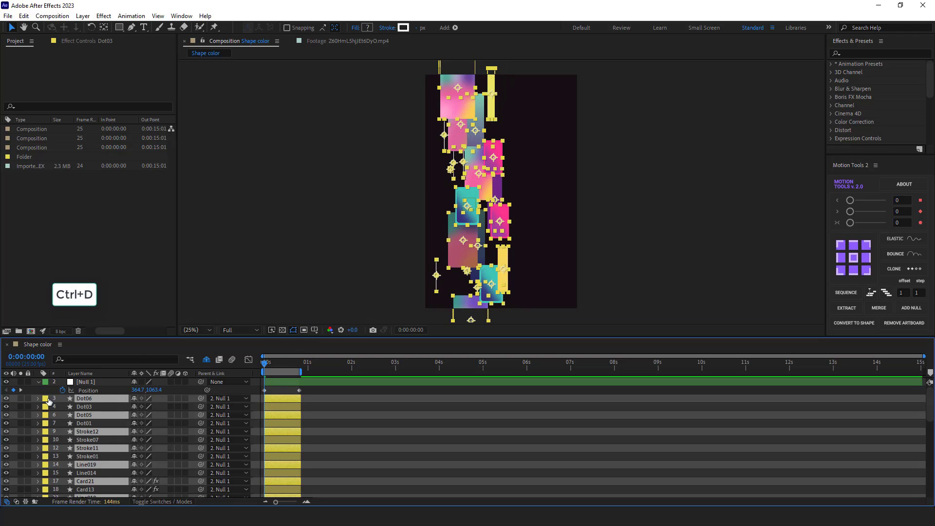
key("ctrl+d")
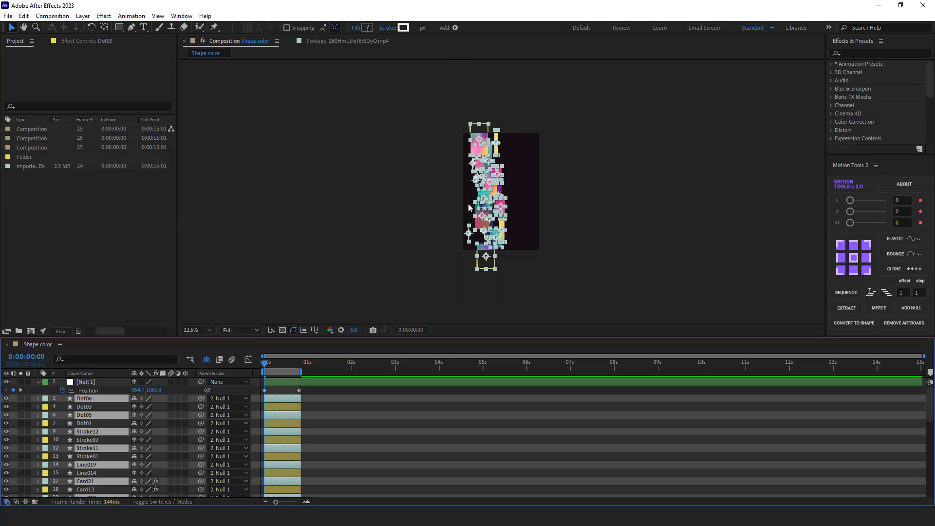
mouse_move(281, 311)
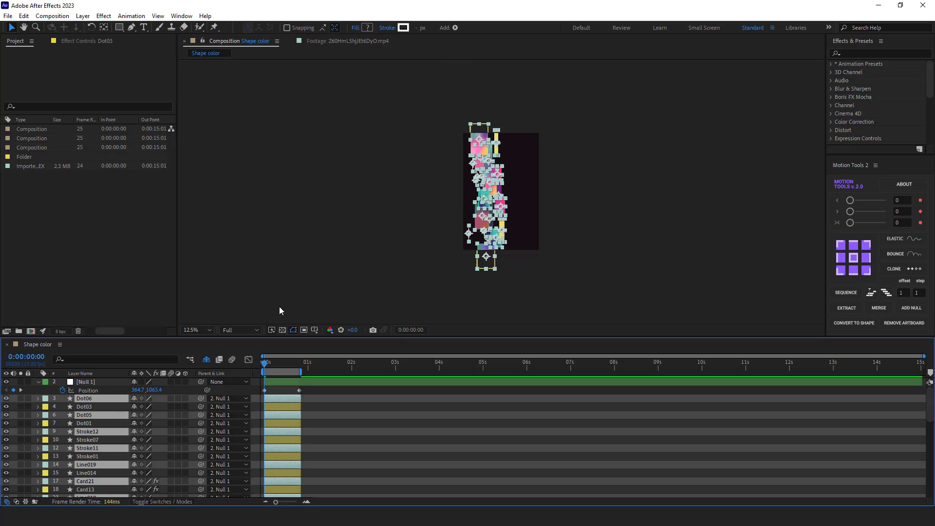
mouse_move(107, 399)
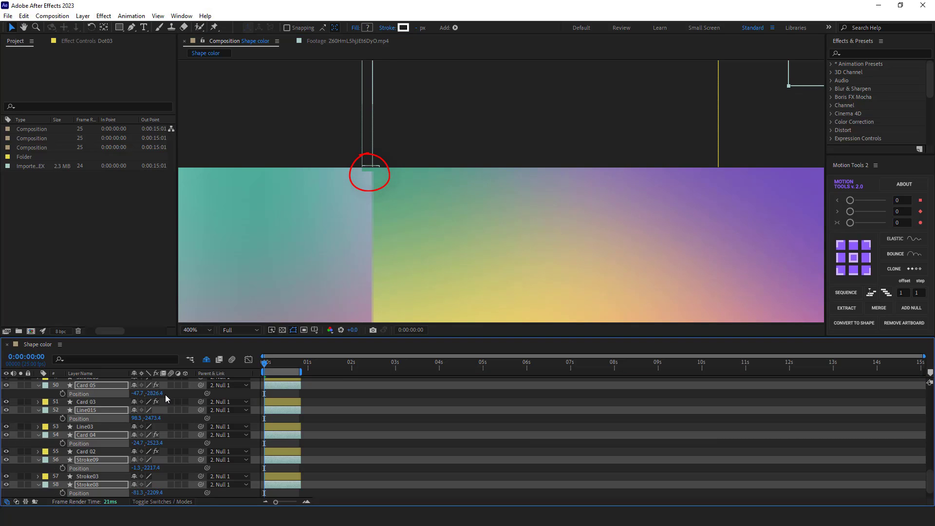
left_click(194, 330)
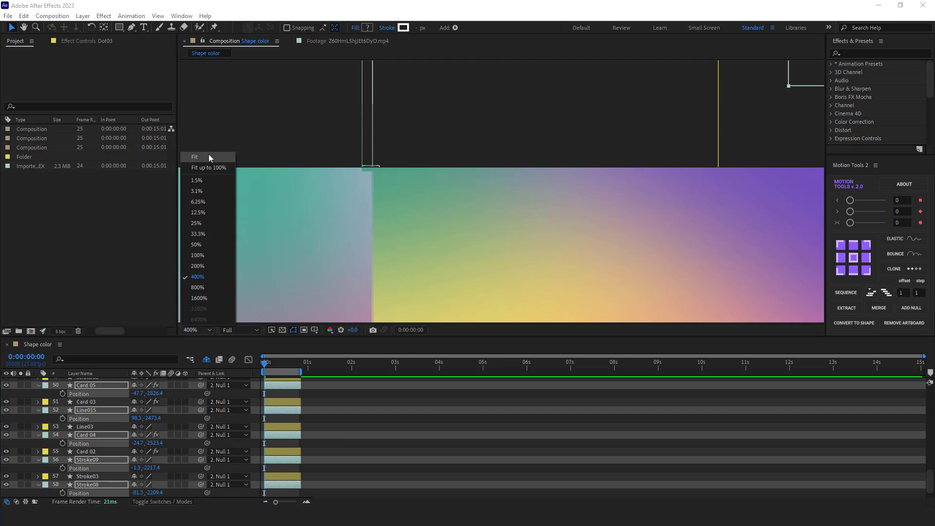
left_click(197, 223)
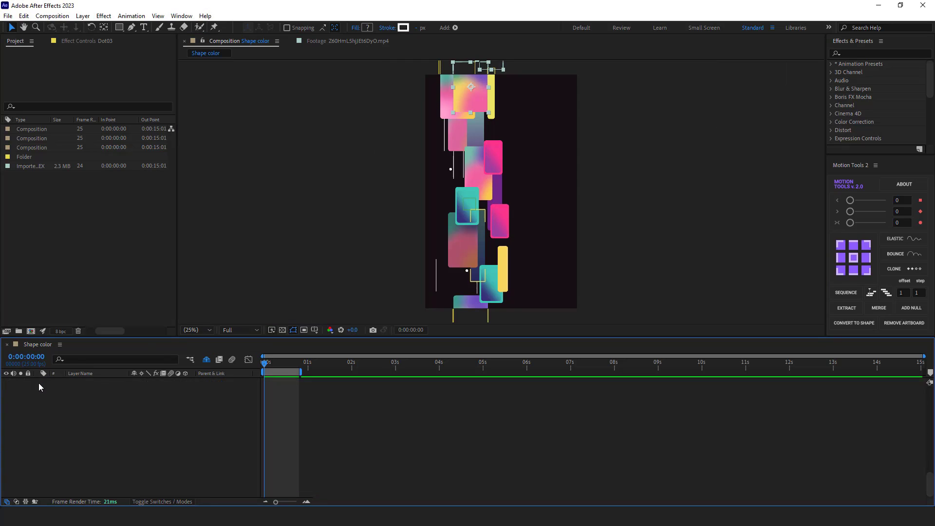
Duplicate the pink card, line and stroke layers again and reposition them into the column
key("ctrl+d")
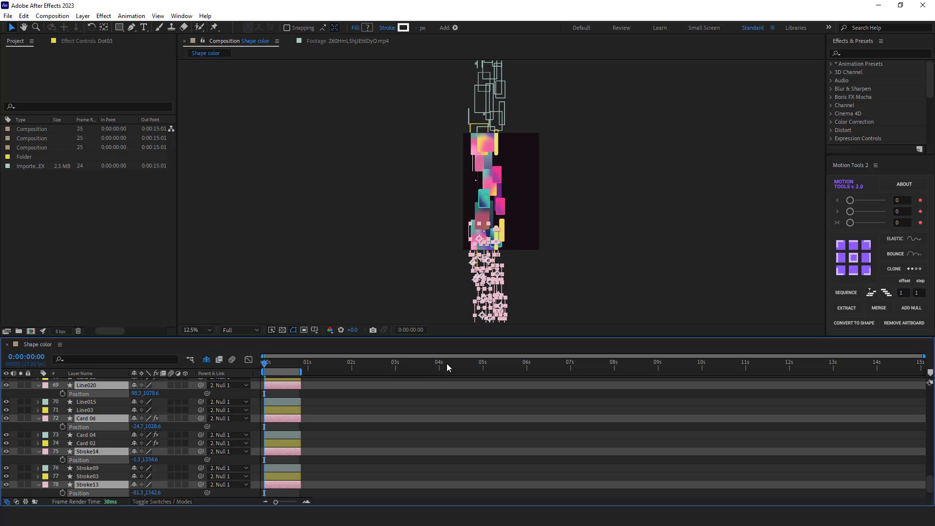
left_click(192, 329)
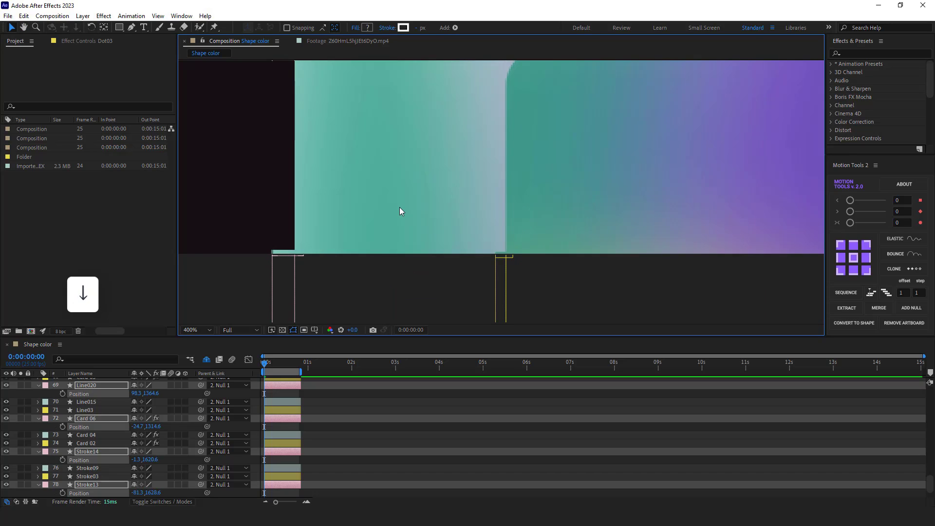
left_click(196, 330)
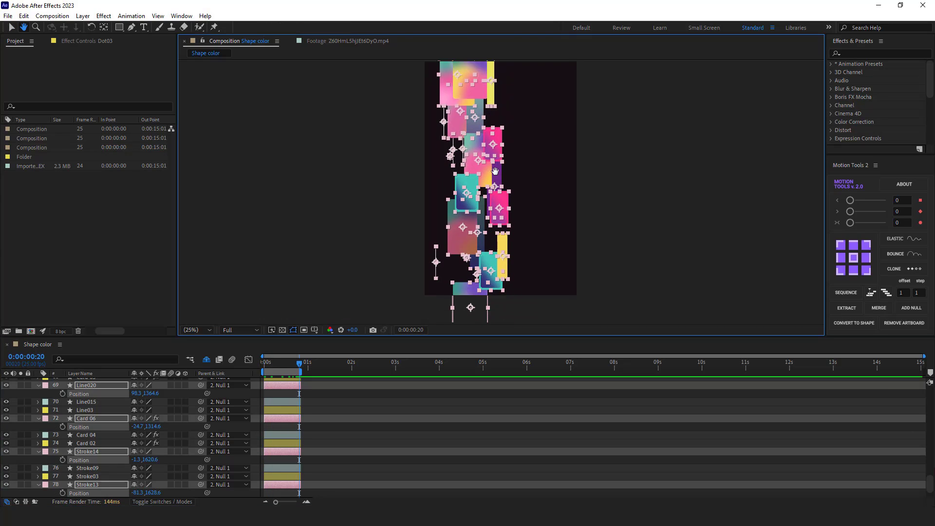
Duplicate the card, line and stroke layers, label the copies Lavender, and show their Position
key("ctrl+d")
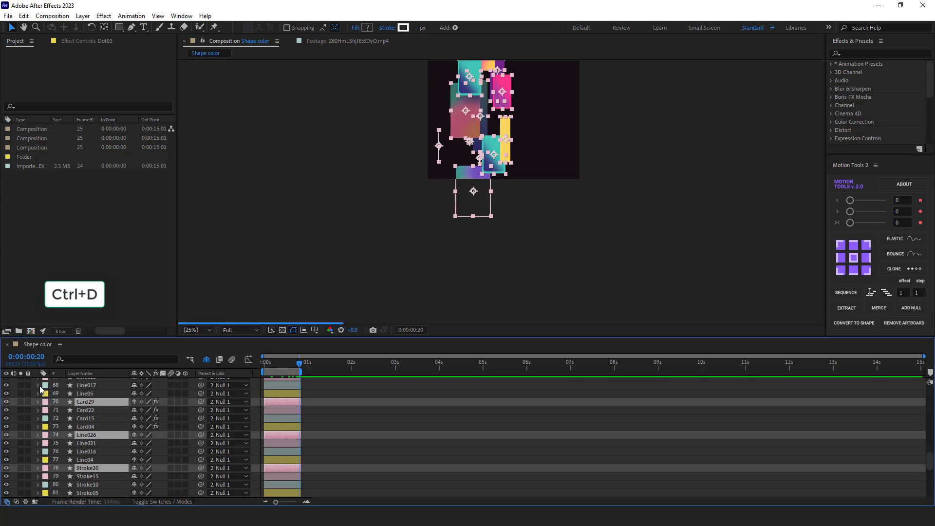
left_click(45, 401)
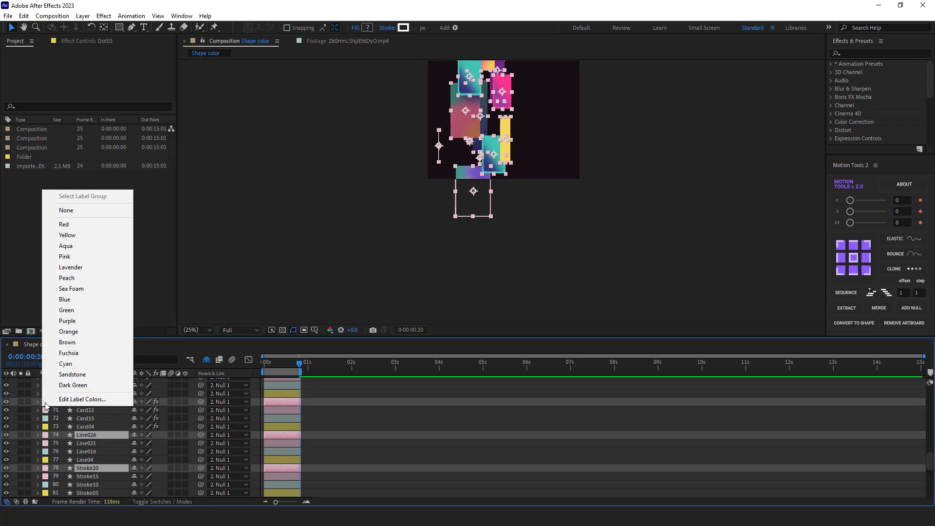
left_click(70, 273)
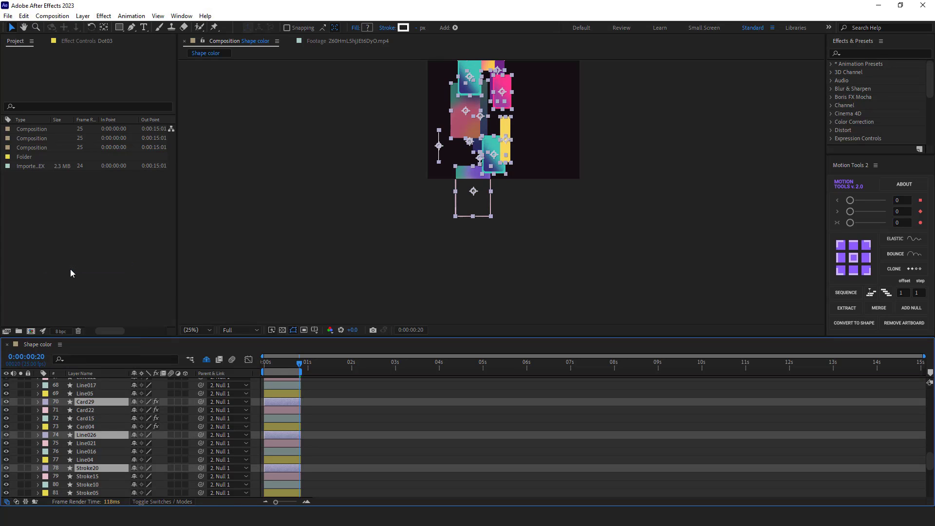
key("p")
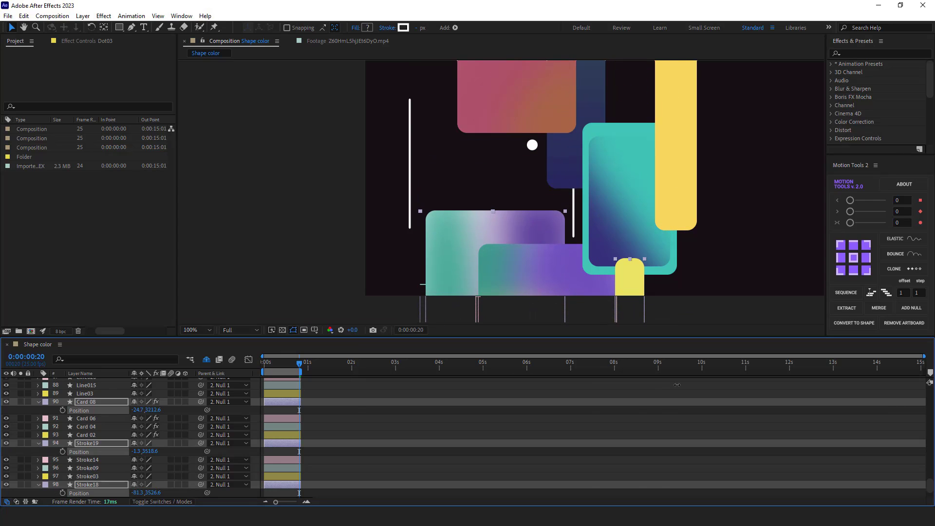
left_click(196, 330)
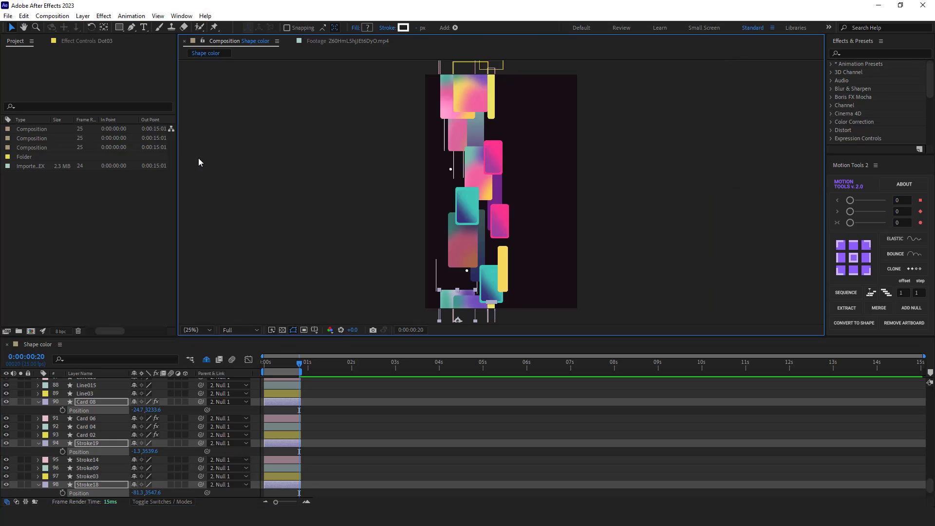
left_click(263, 362)
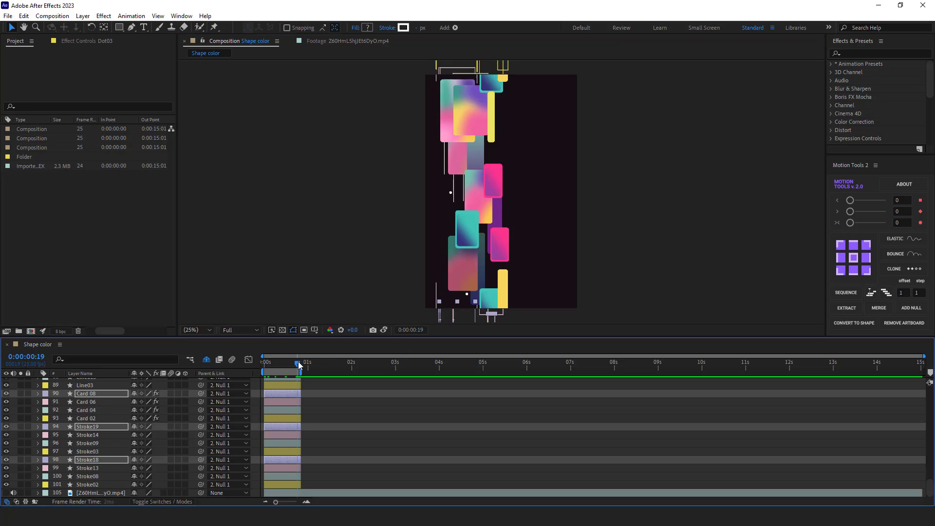
left_click(298, 363)
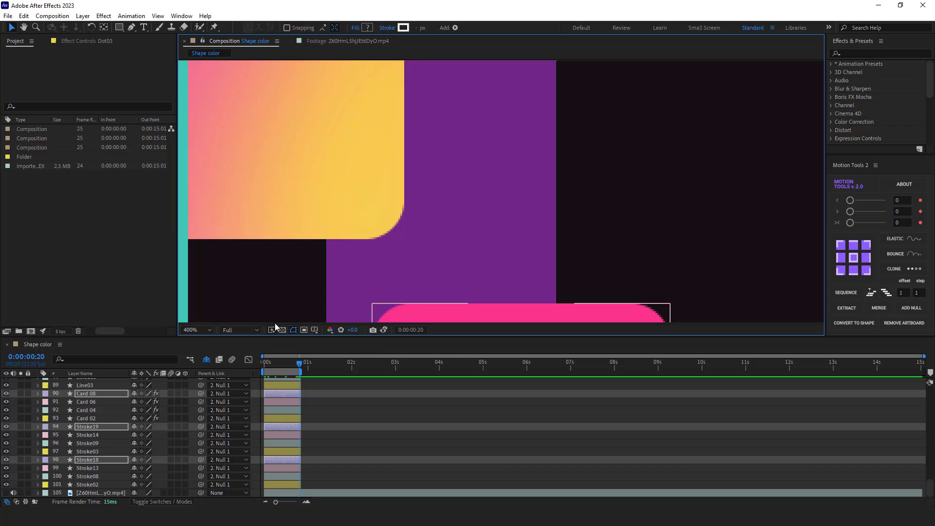
left_click(194, 329)
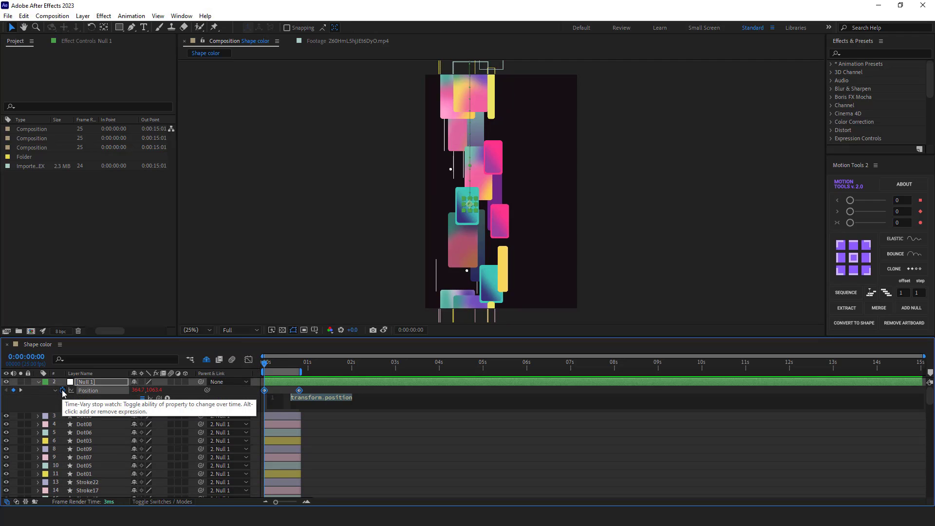
Add a loopOut() expression to Null 1's Position
left_click(70, 390)
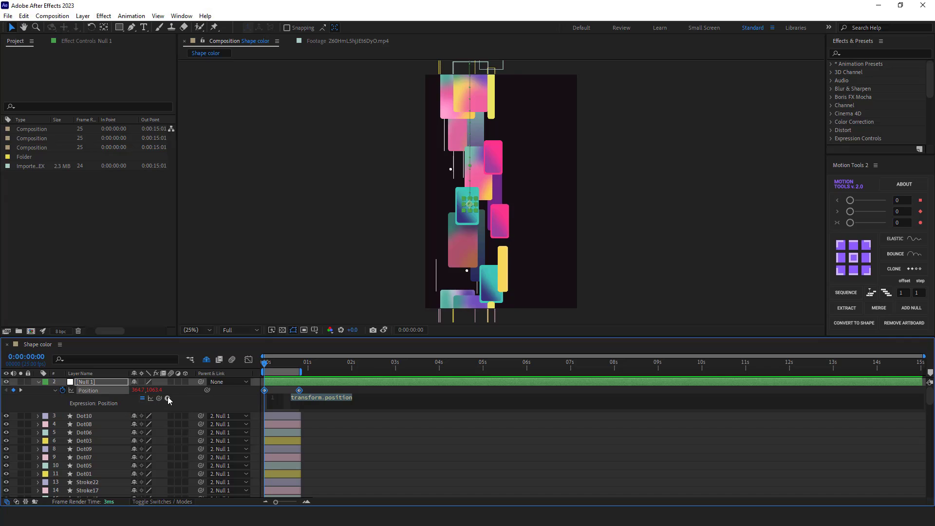
left_click(168, 399)
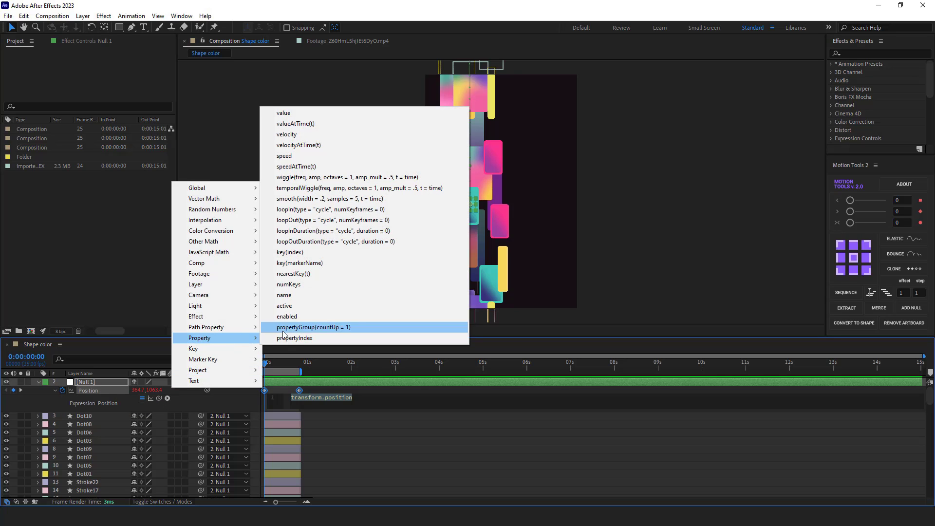
left_click(331, 220)
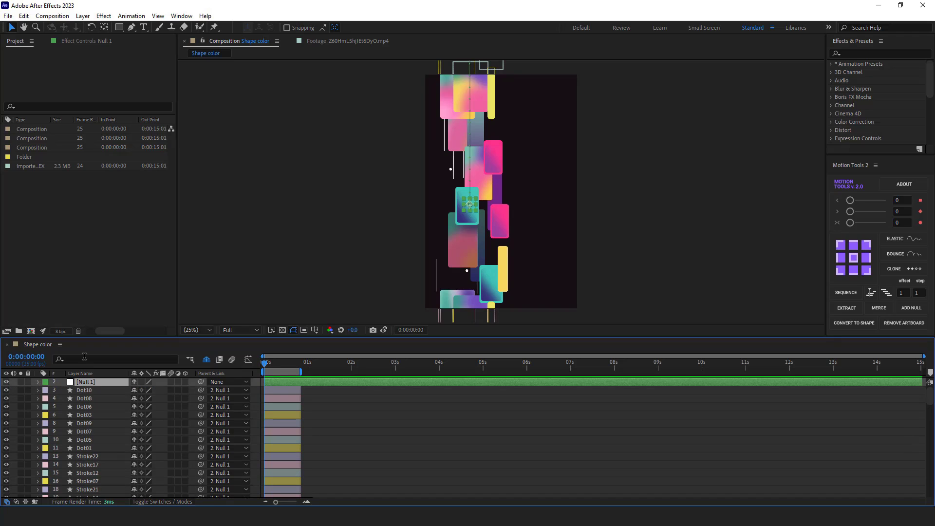
mouse_move(112, 332)
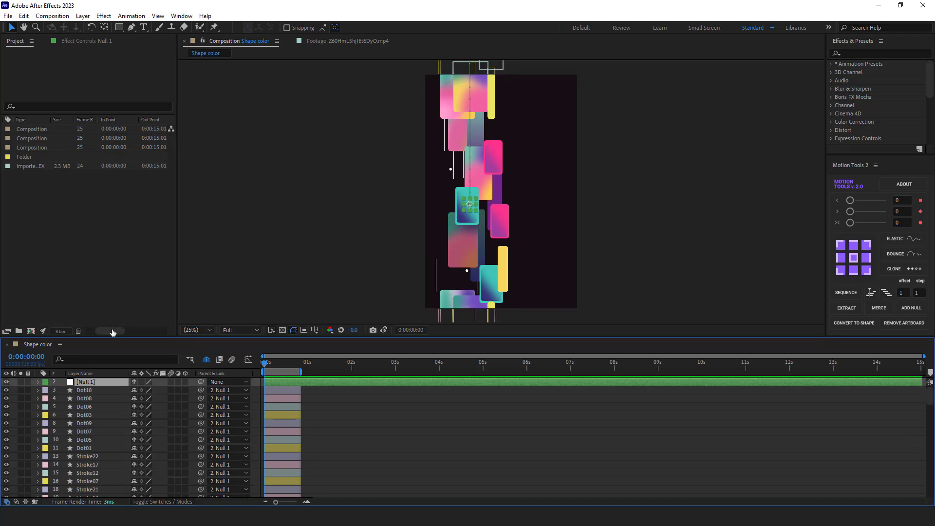
left_click(207, 360)
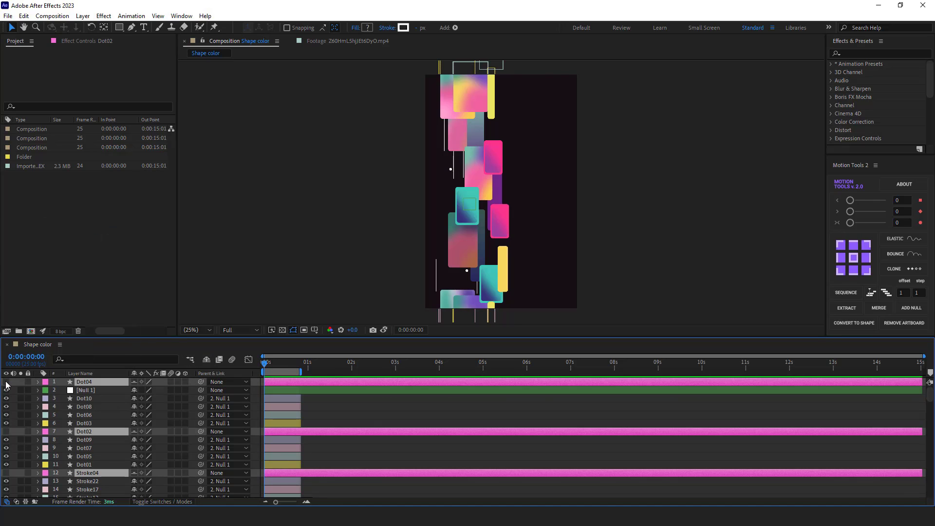
Show the second card column, select Dot08, Dot06 and Dot05, and hide the first column
left_click(86, 390)
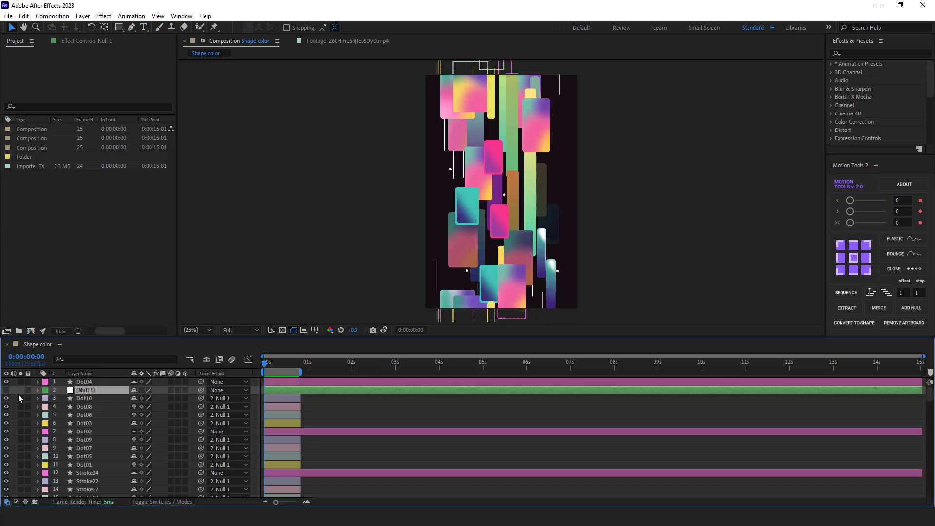
left_click(84, 406)
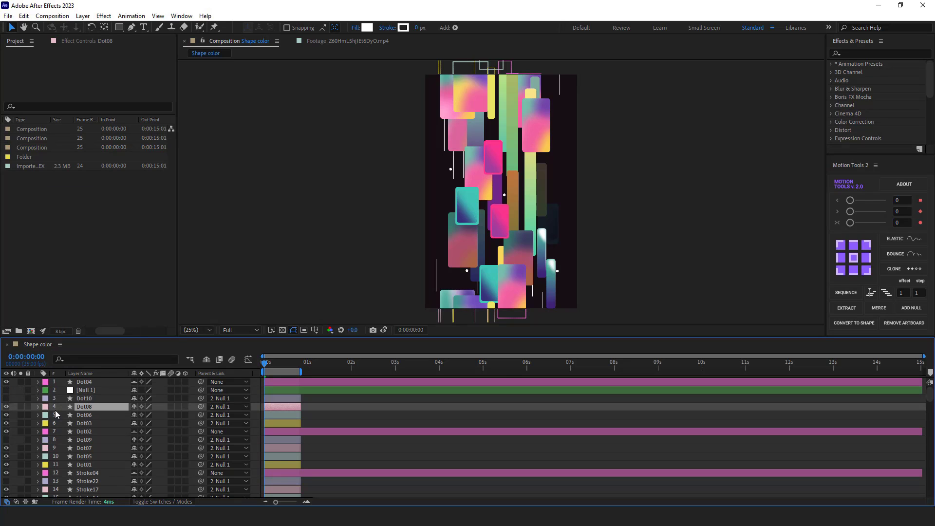
left_click(84, 415)
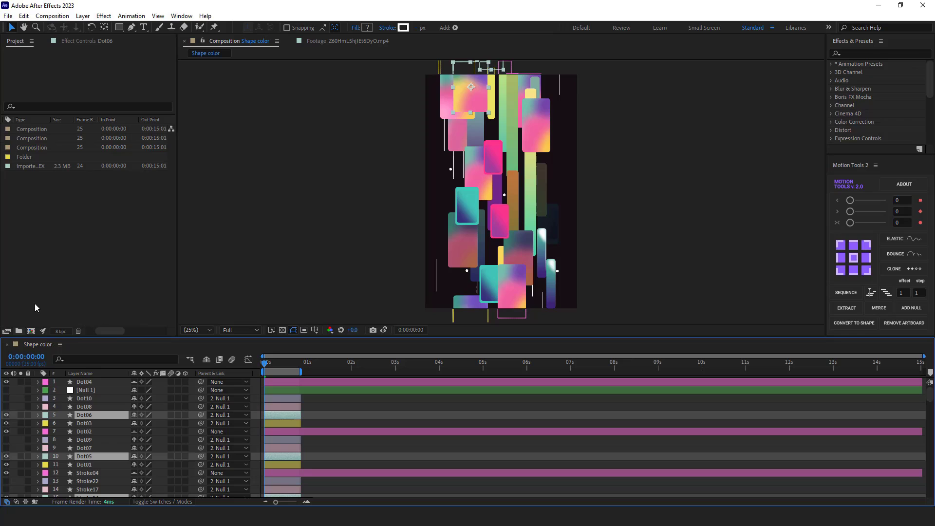
left_click(85, 465)
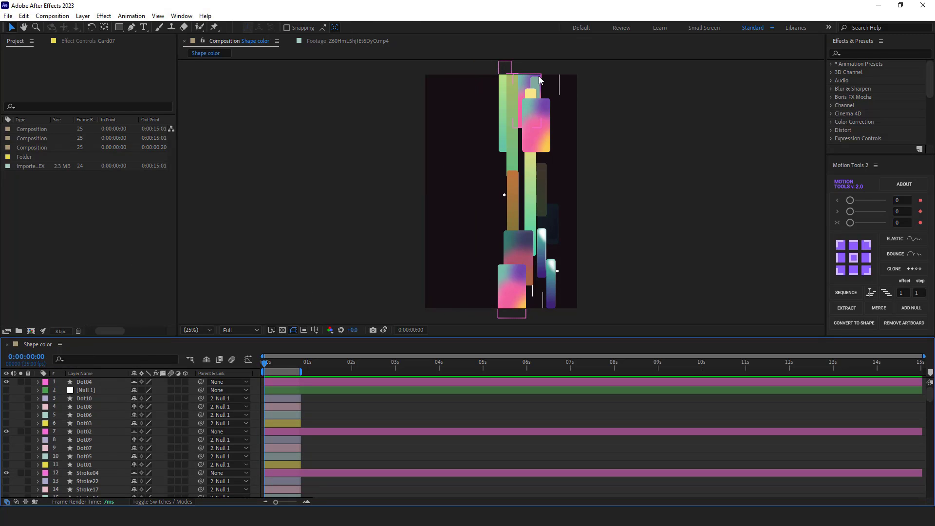
Create Null 3 for the selected second-column layers and fit the composition in view
left_click(194, 330)
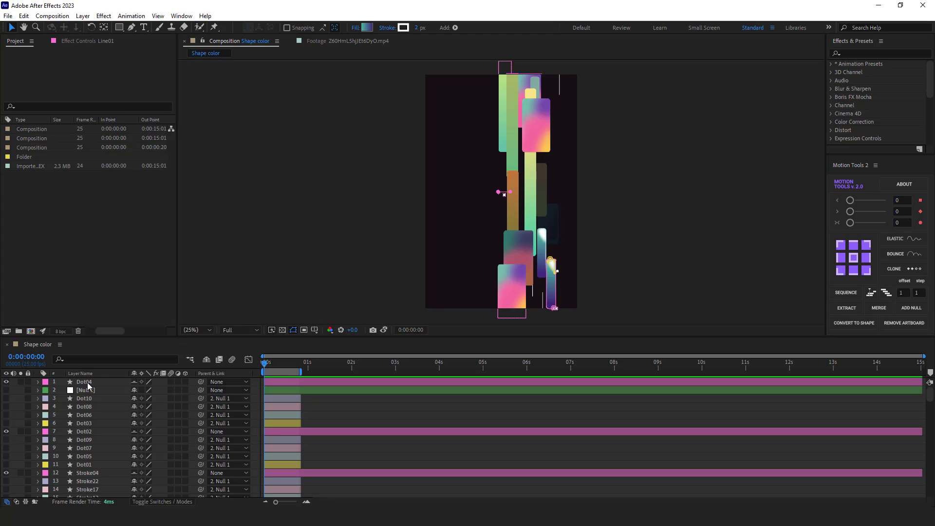
left_click(911, 308)
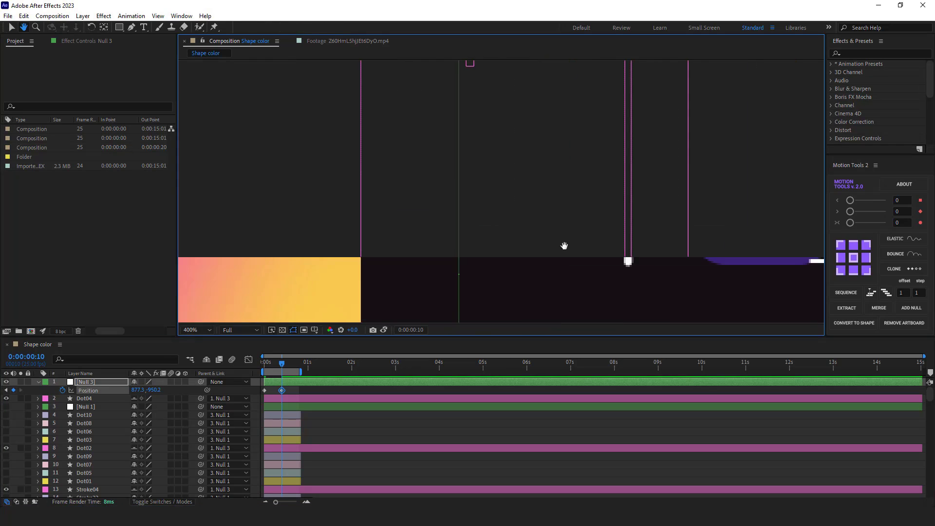
left_click(196, 330)
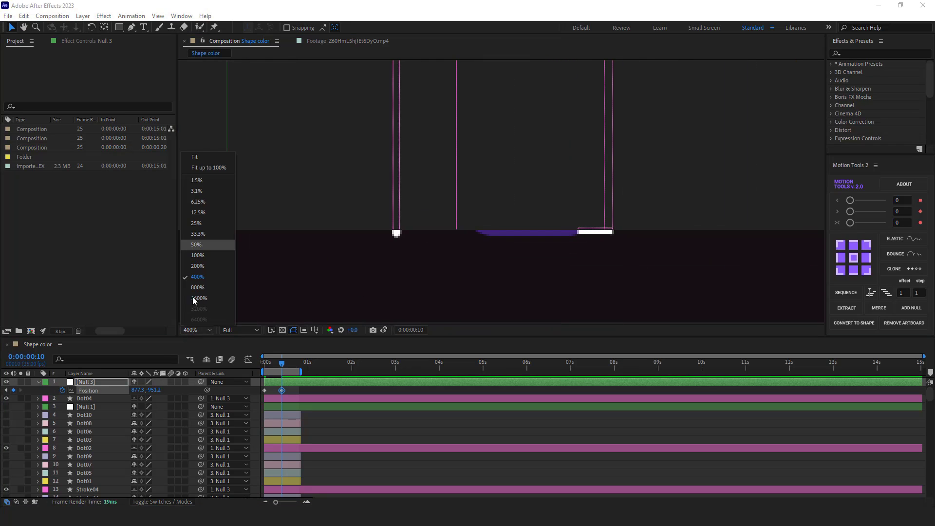
left_click(198, 212)
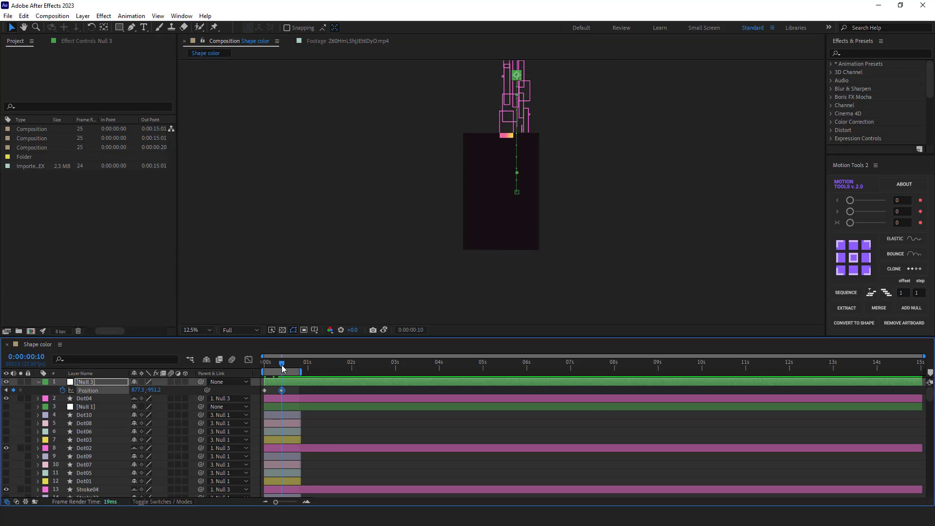
Trim the second column's layers to end at frame 10
left_click(83, 398)
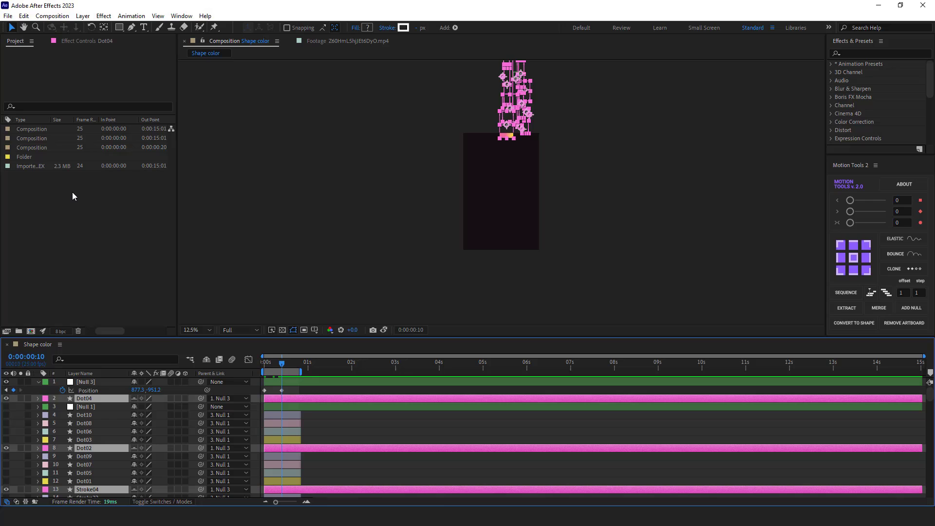
key("alt+]")
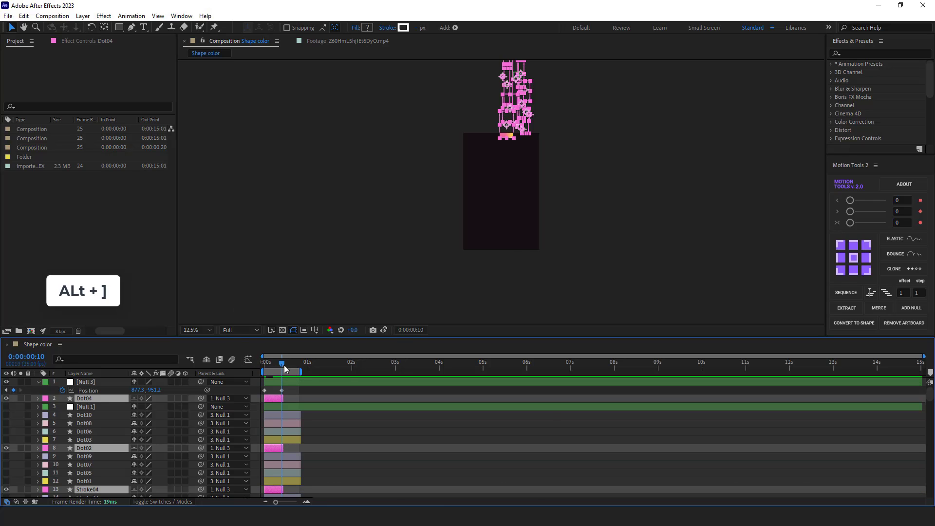
right_click(45, 398)
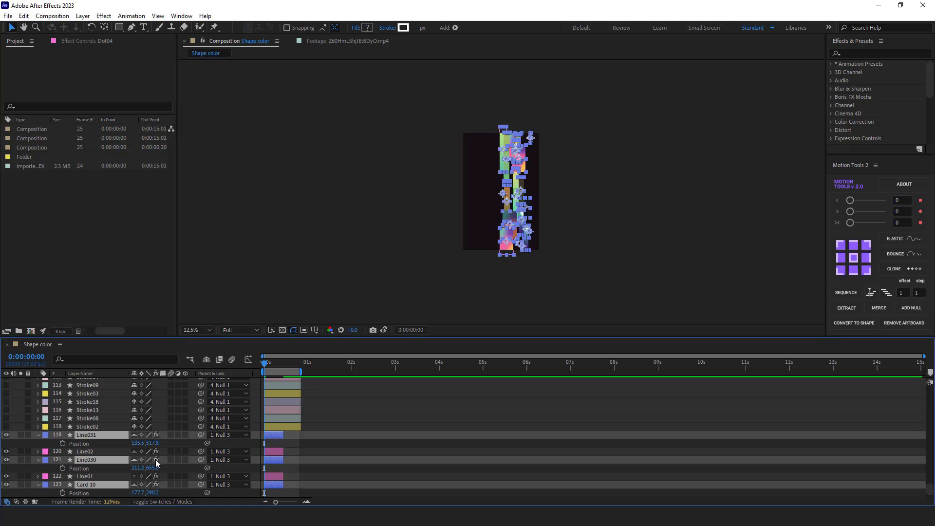
Duplicate the card and line layers as Card 11 below the column, checking alignment zoomed in
left_click(192, 330)
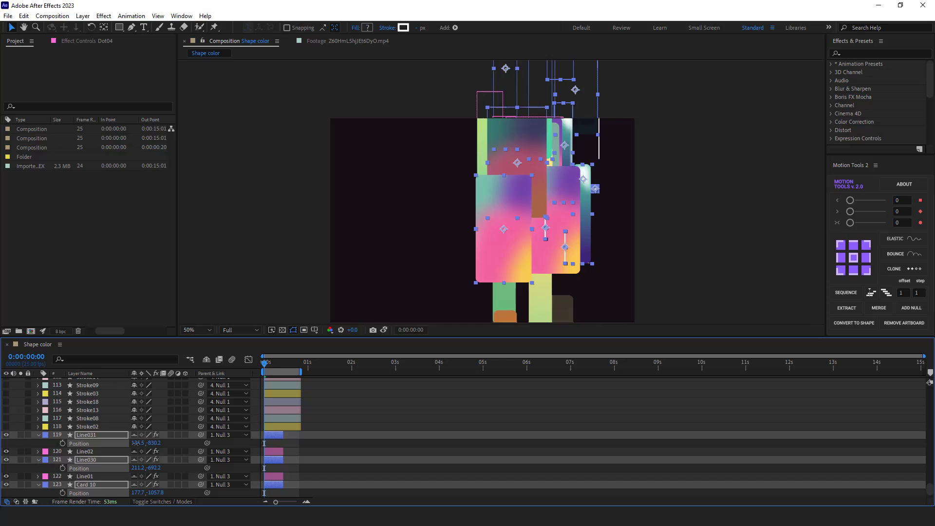
left_click(194, 329)
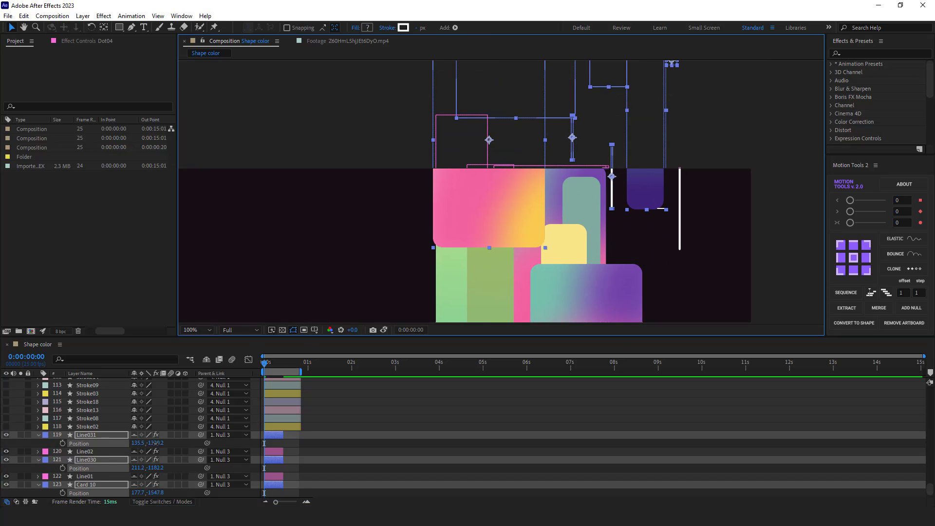
left_click(193, 330)
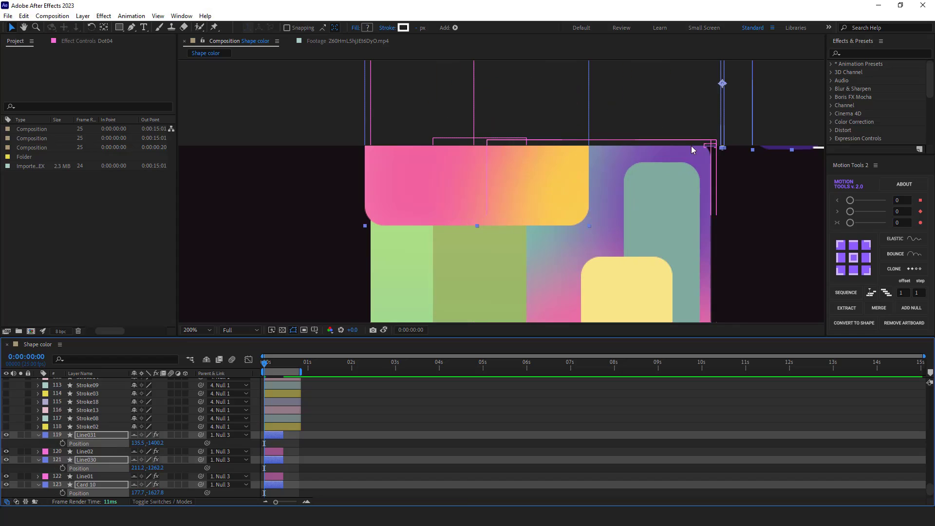
left_click(207, 330)
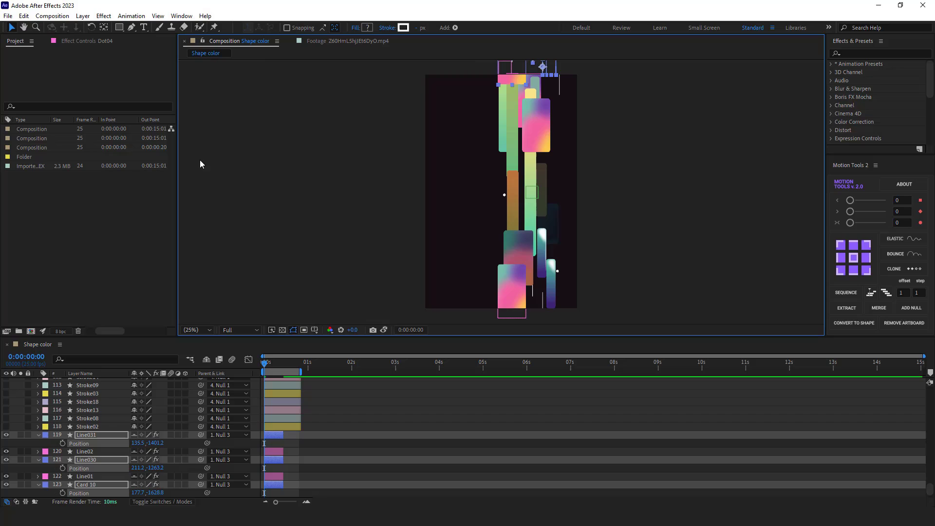
key("ctrl+d")
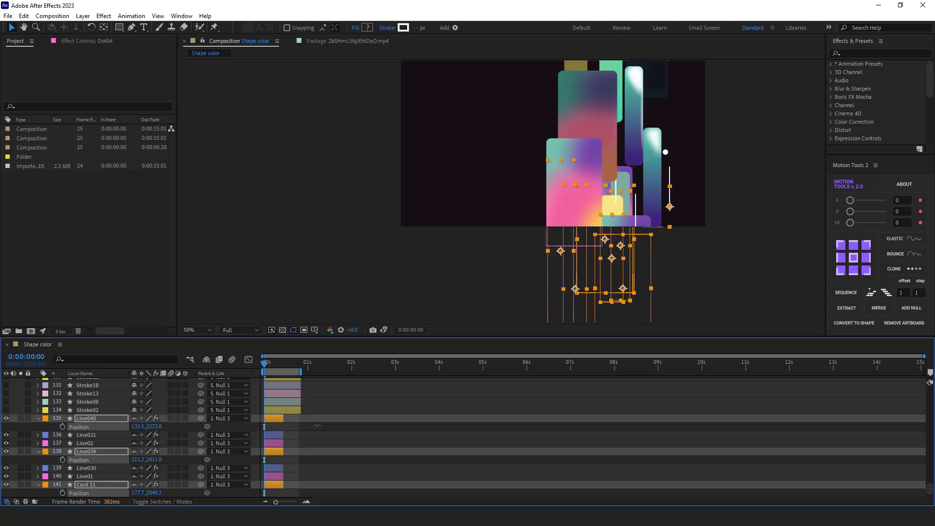
left_click(194, 330)
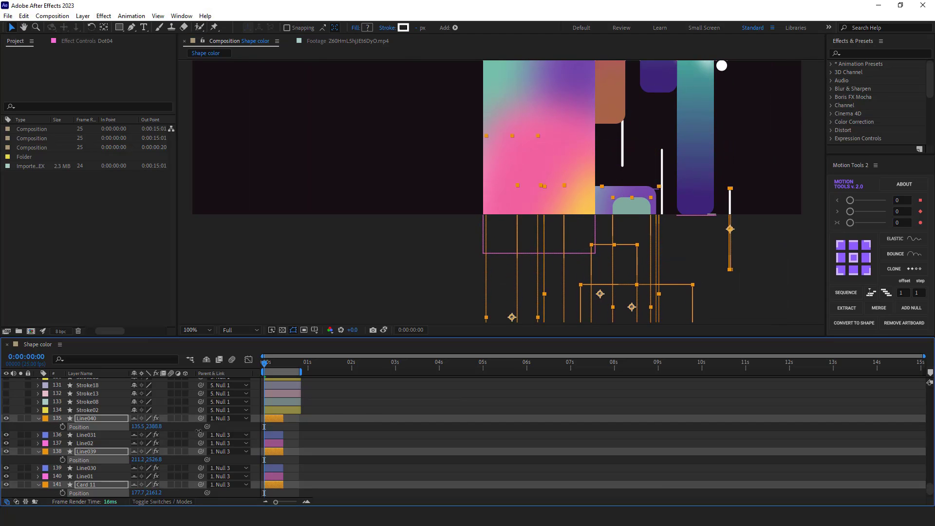
left_click(194, 329)
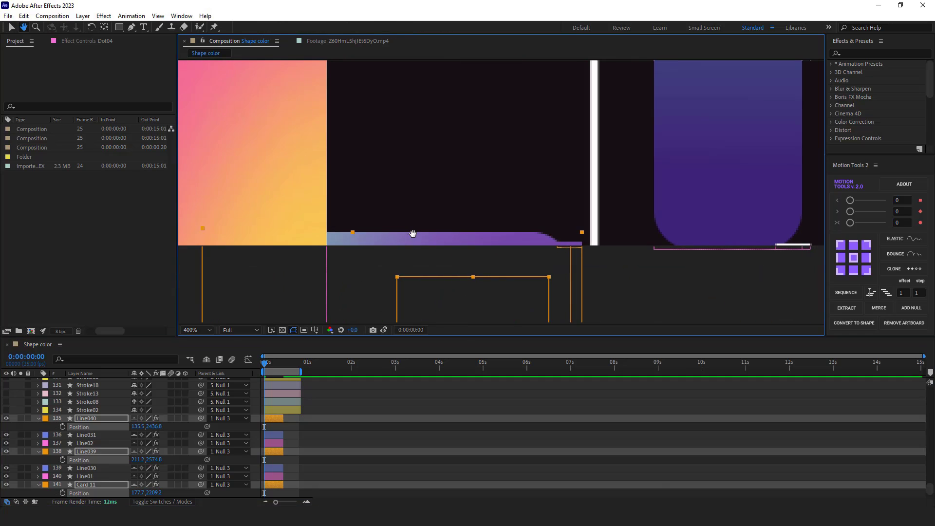
left_click(193, 329)
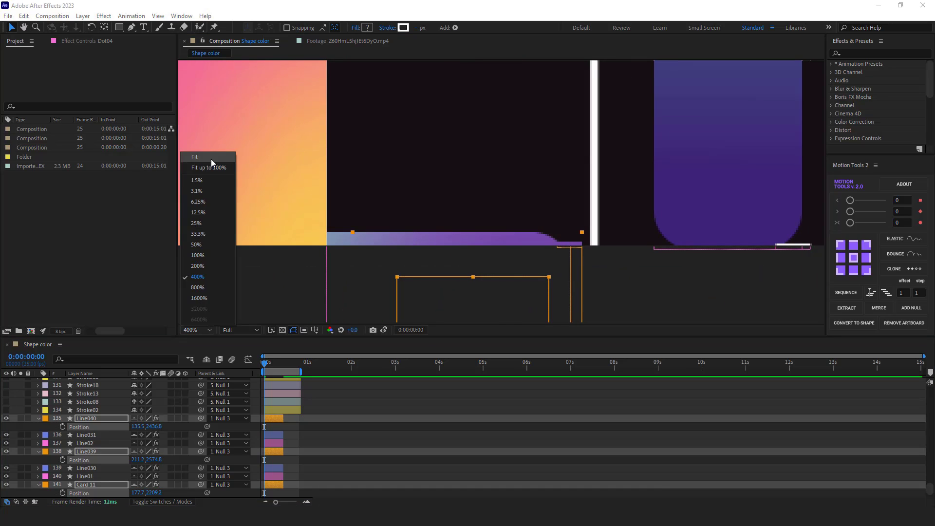
left_click(196, 223)
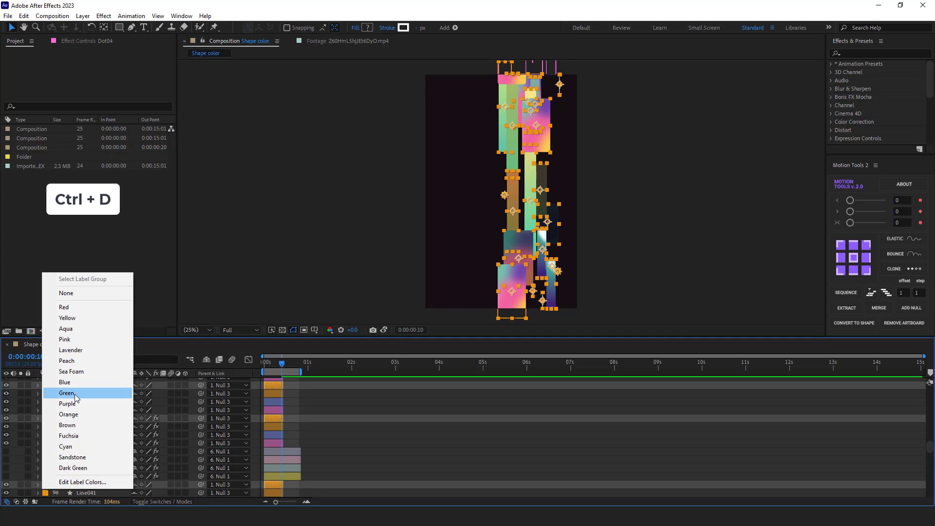
Give the Card 12 copies a new label colour, align them beneath Card 11, and fit the view
left_click(67, 392)
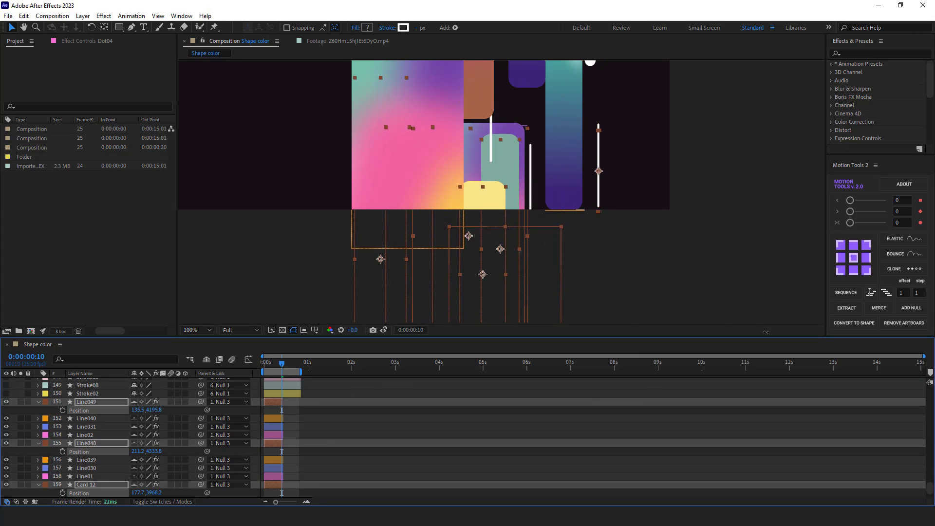
left_click(194, 330)
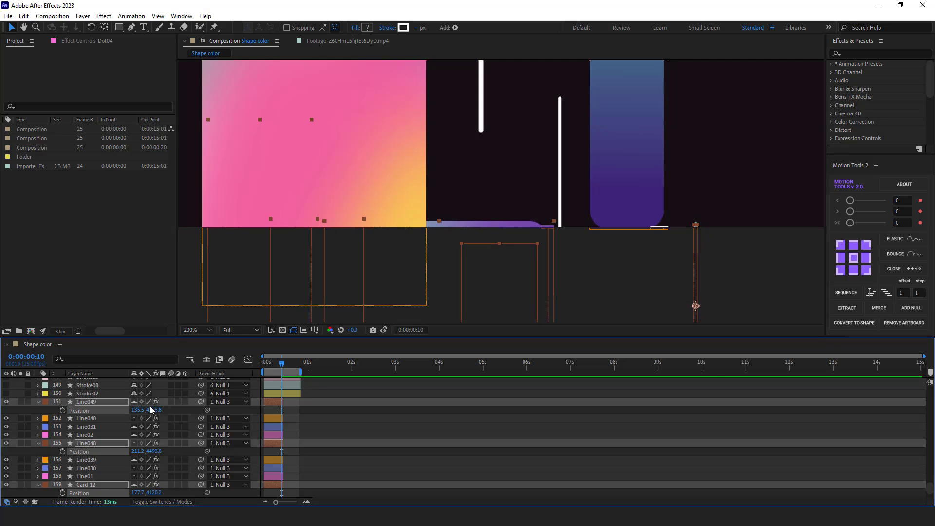
left_click(195, 330)
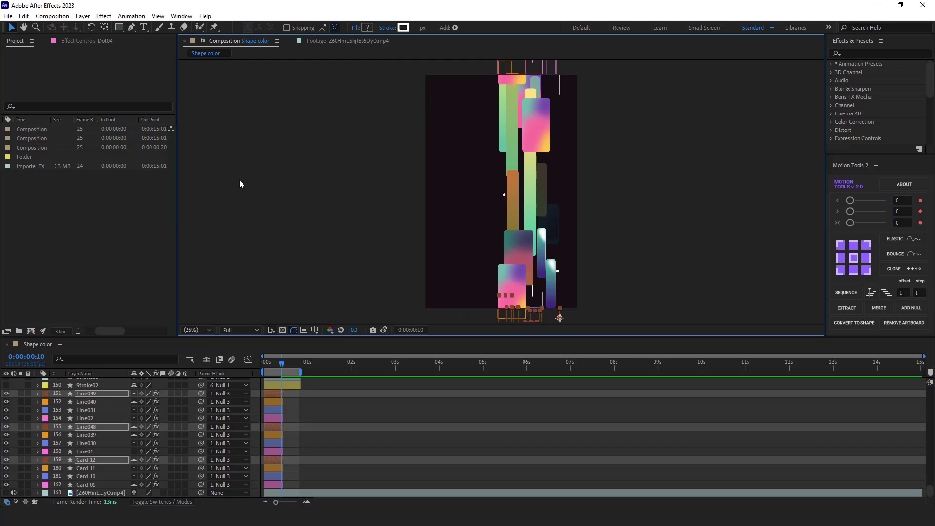
scroll("up", 3)
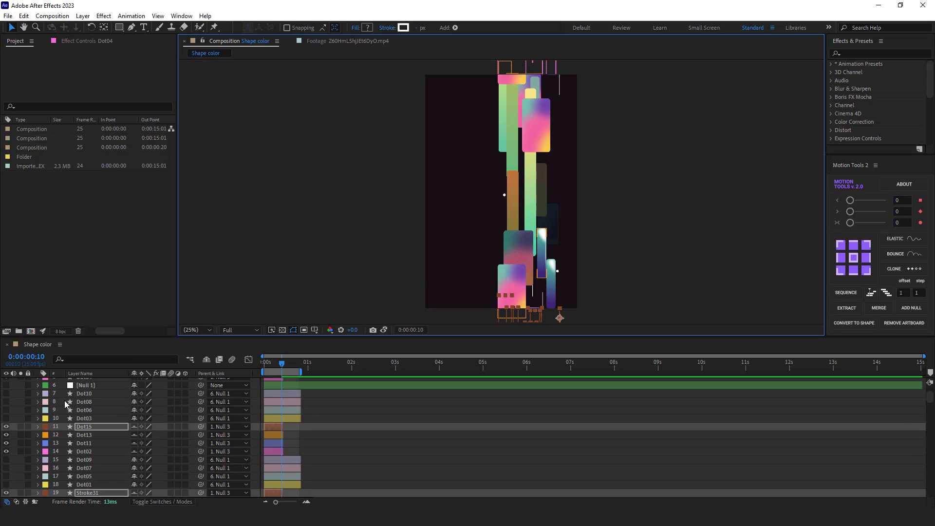
Add a loopOut(type = "cycle") expression to Null 3's Position and commit it
left_click(85, 384)
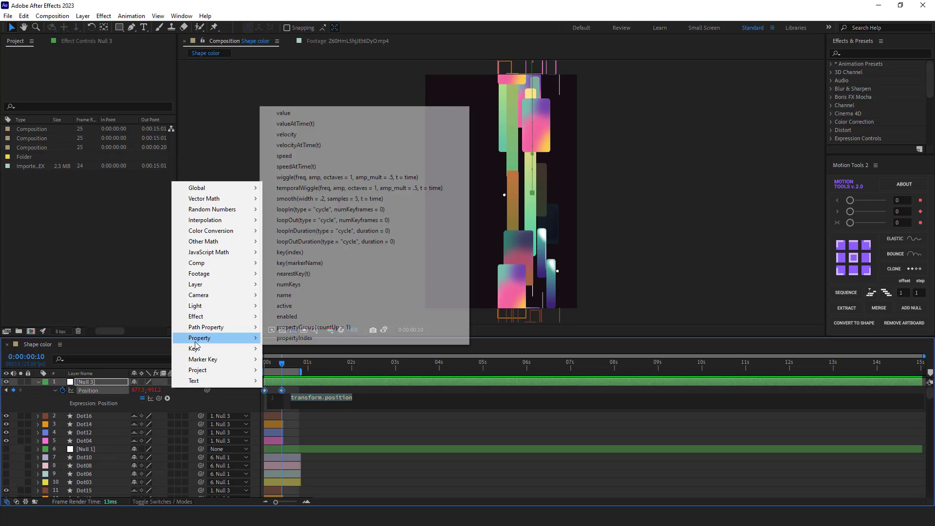
left_click(309, 220)
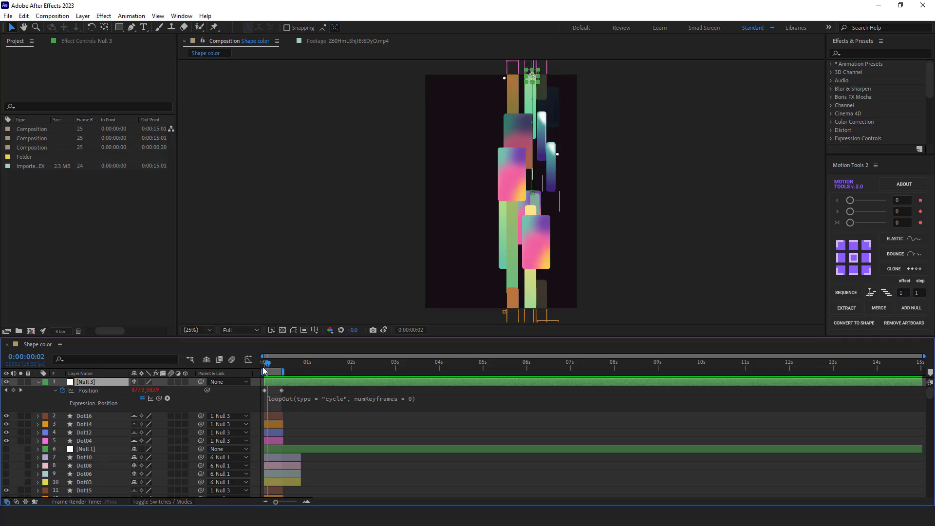
left_click(266, 362)
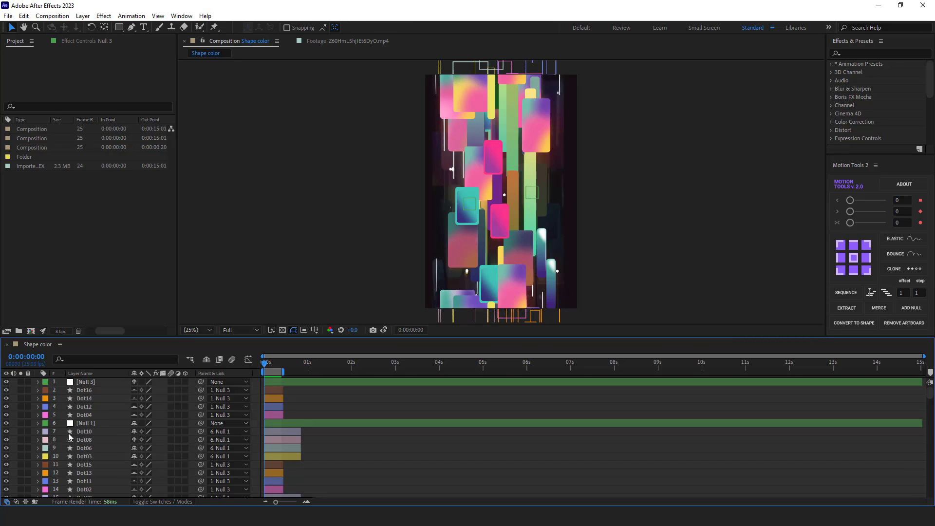
scroll("down", 3)
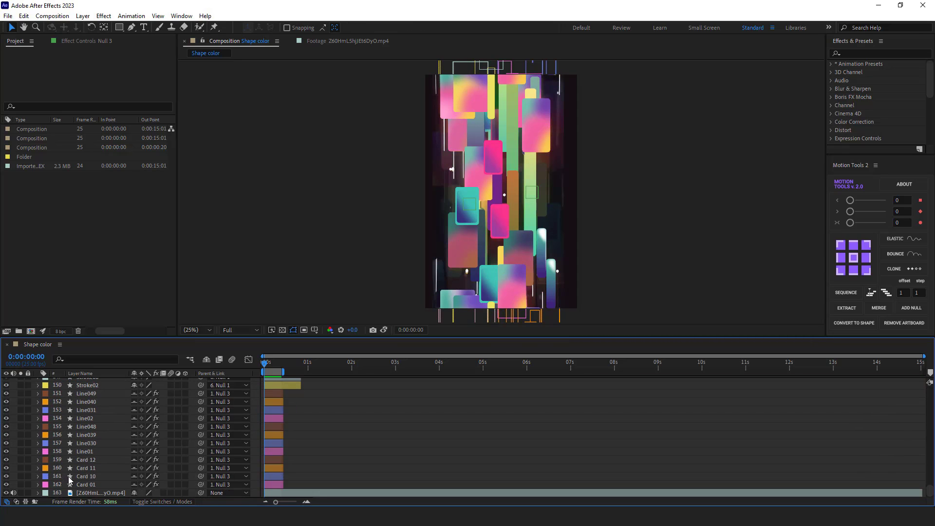
scroll("up", 3)
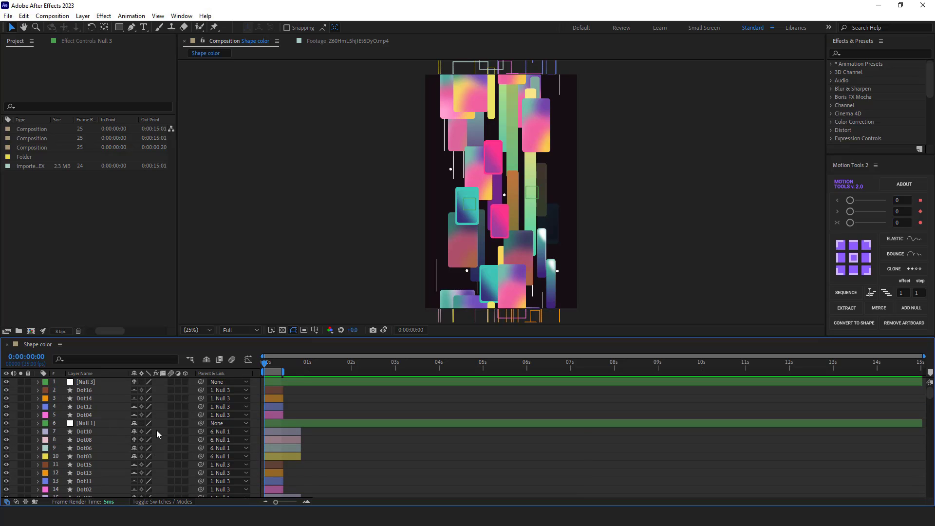
mouse_move(268, 372)
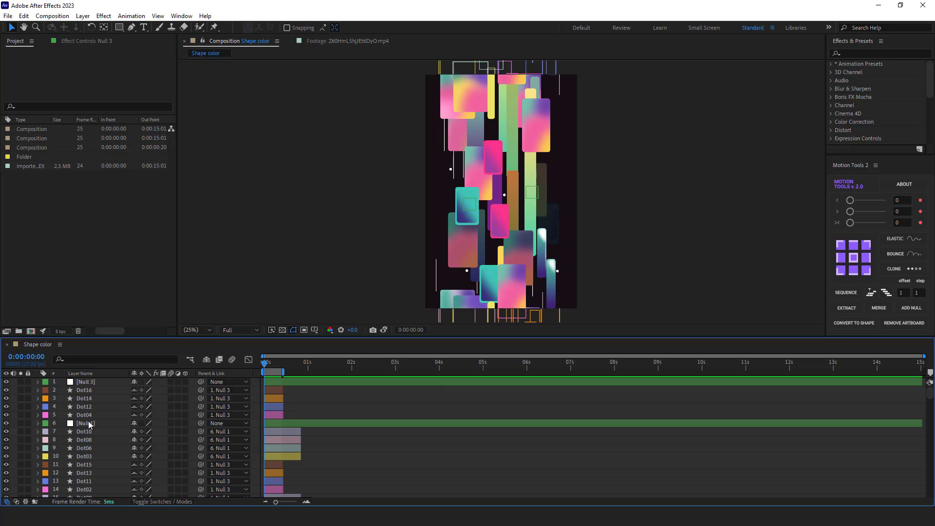
mouse_move(27, 356)
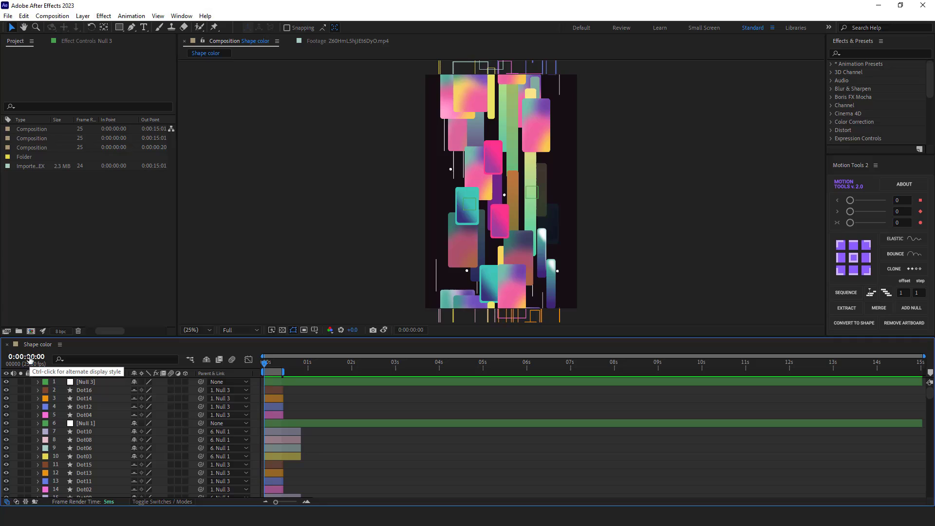
Show time in frames, and trim every layer to end at frame 100
left_click(27, 356)
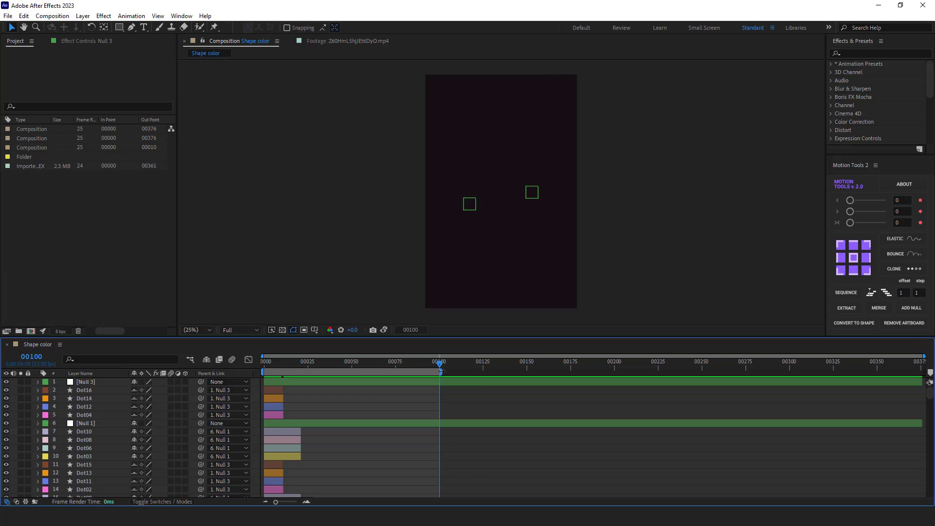
mouse_move(440, 372)
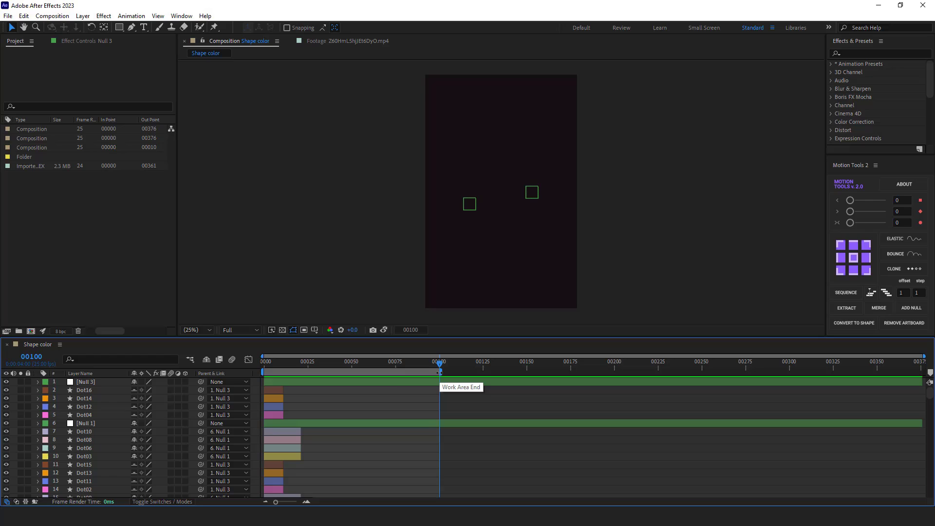
key("alt+]")
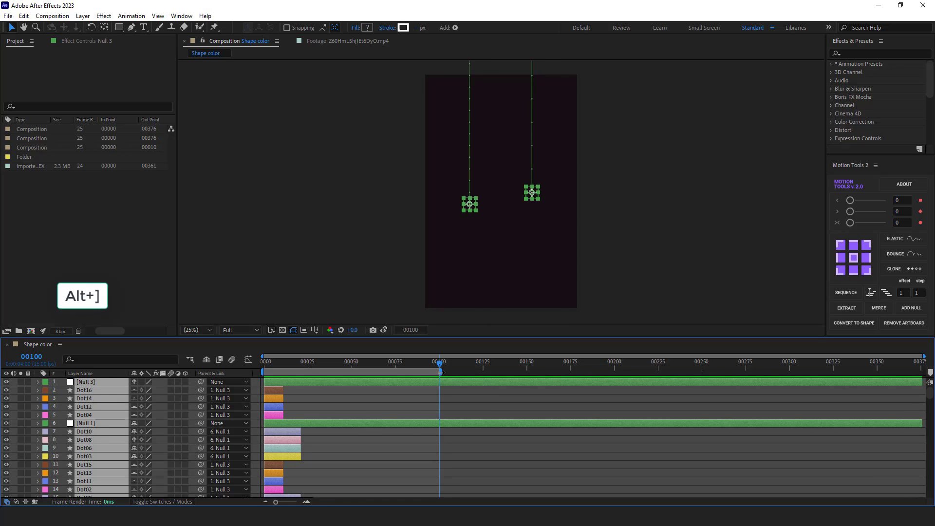
key("Alt+]")
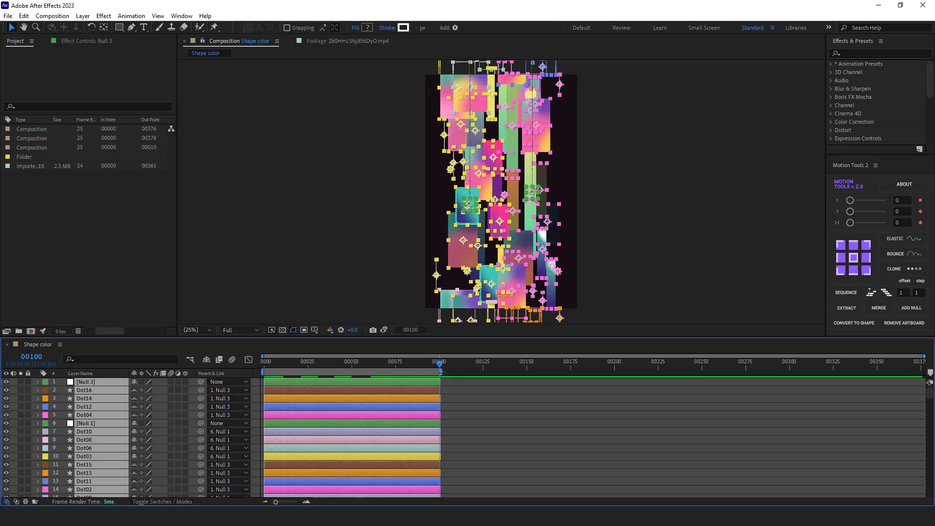
left_click(264, 361)
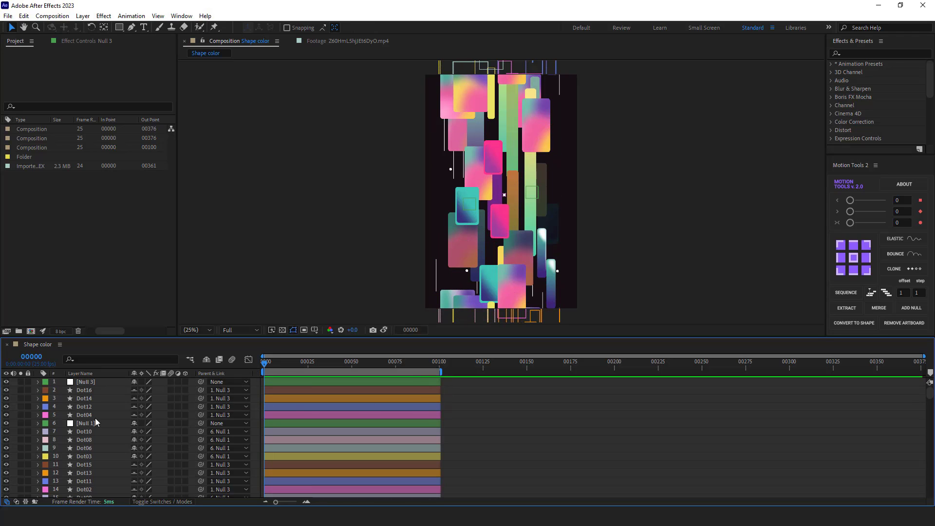
left_click(82, 16)
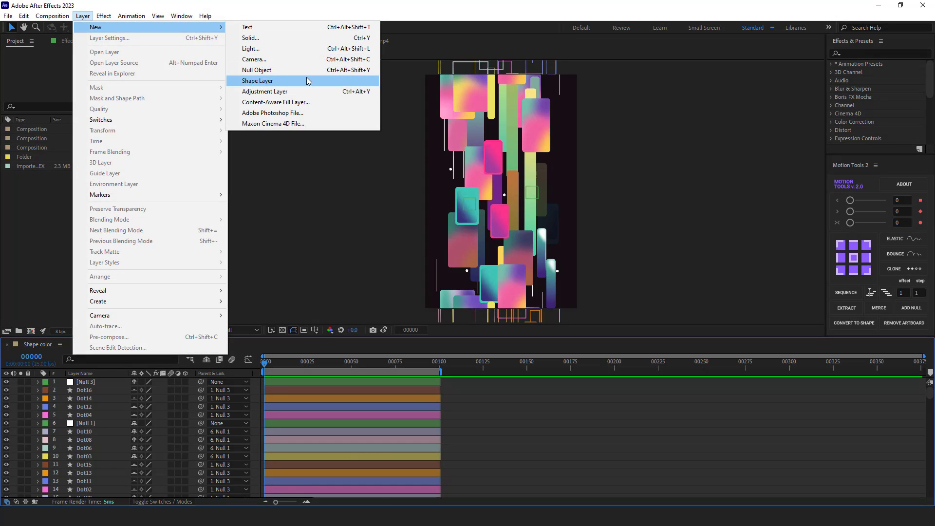
Add an adjustment layer with Glow: threshold 80.2%, radius 56, intensity 1.0
left_click(264, 91)
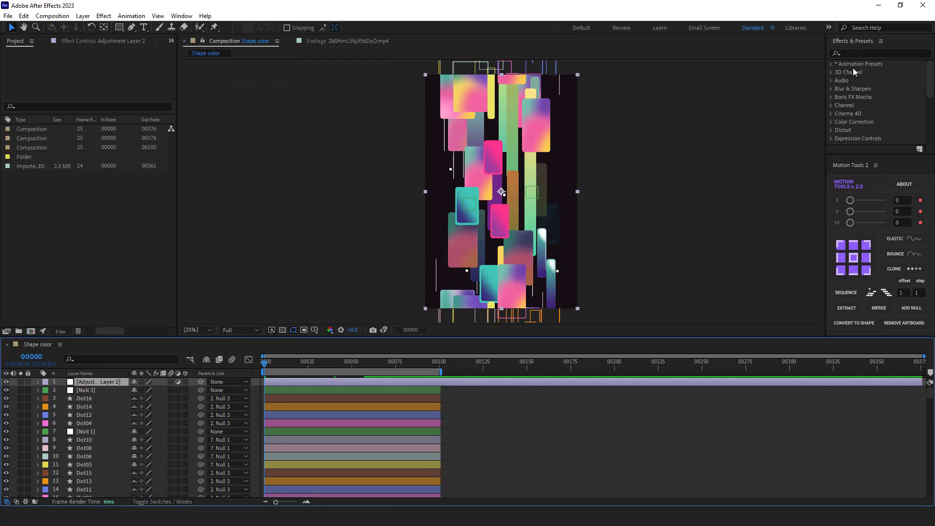
type("glow")
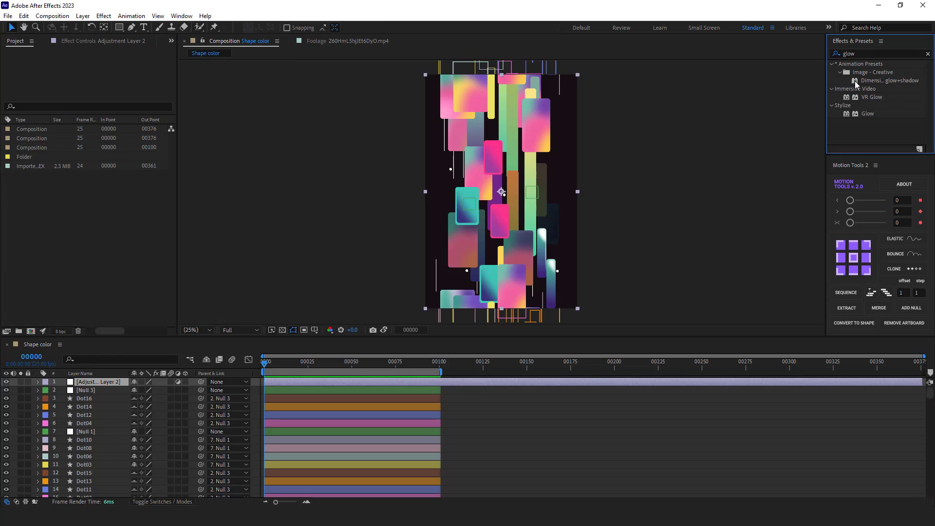
double_click(867, 113)
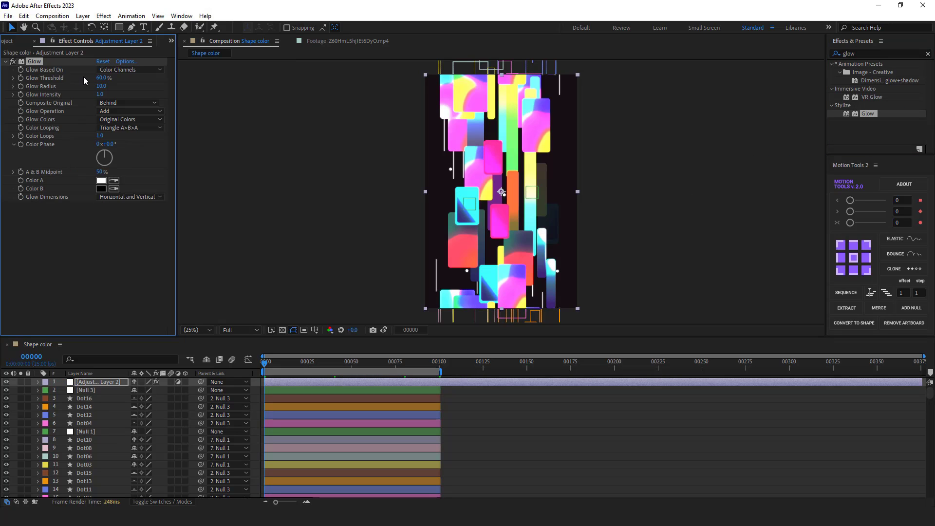
left_click_drag(104, 77, 123, 78)
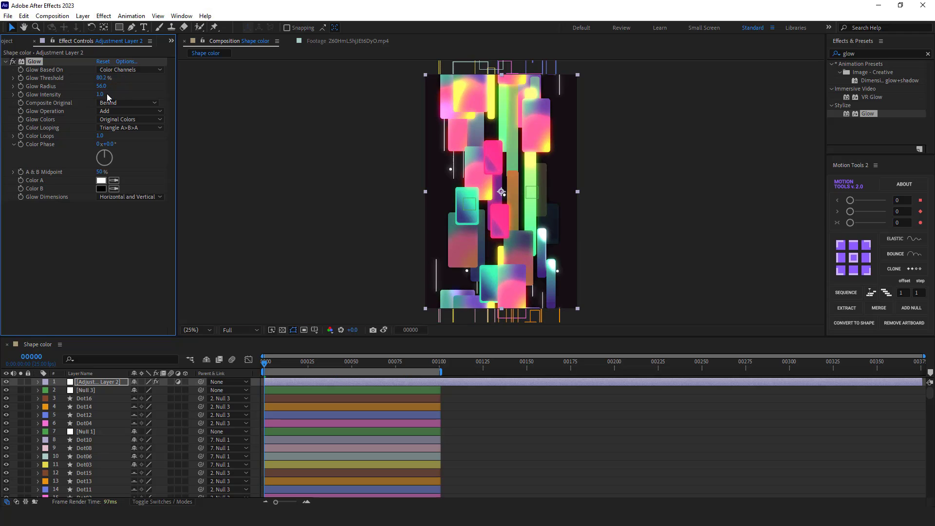
left_click(85, 398)
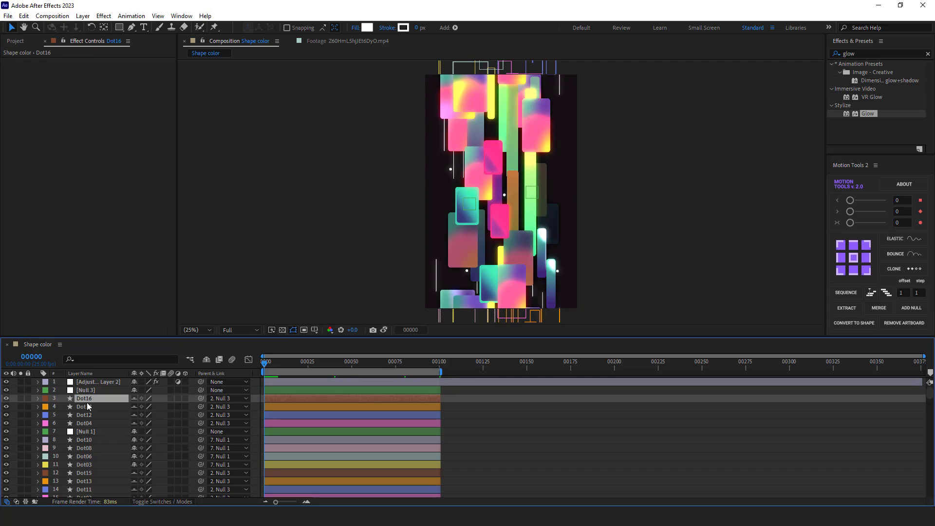
Switch all selected Dot layers to the Soft Light blending mode
key("ctrl+a")
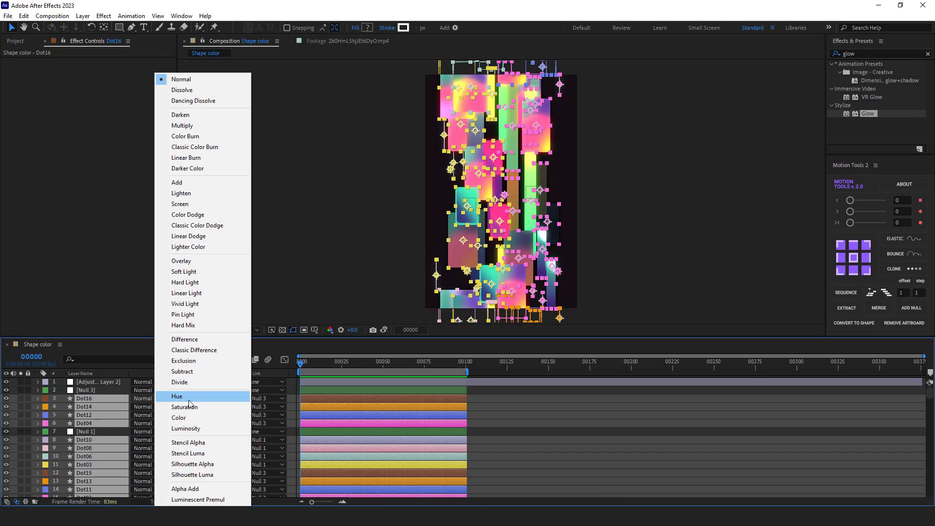
left_click(183, 271)
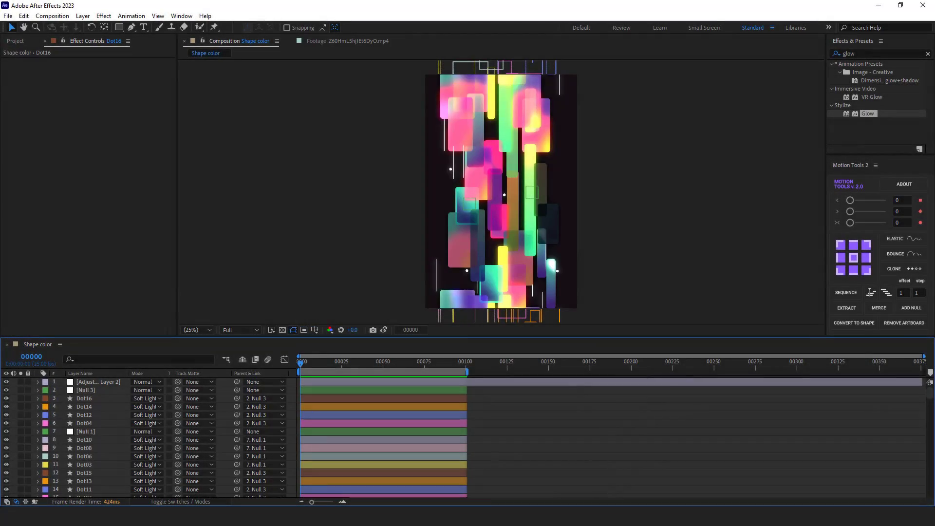
left_click(15, 41)
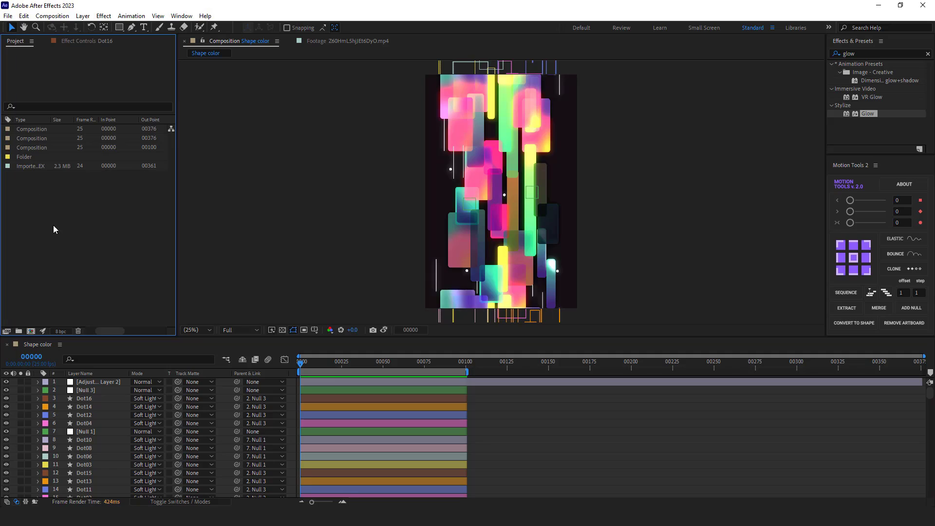
Nest Shape color in a new composition over a black solid named bg
left_click(31, 138)
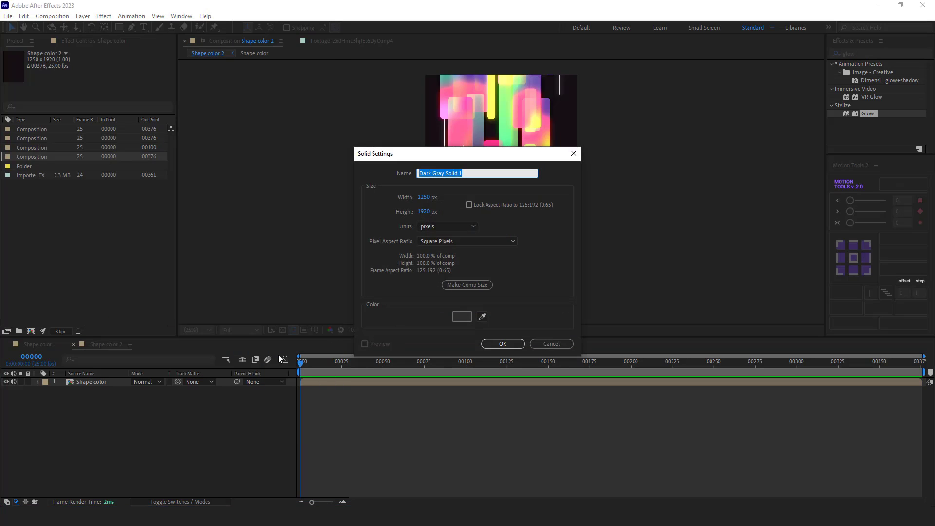
left_click(462, 316)
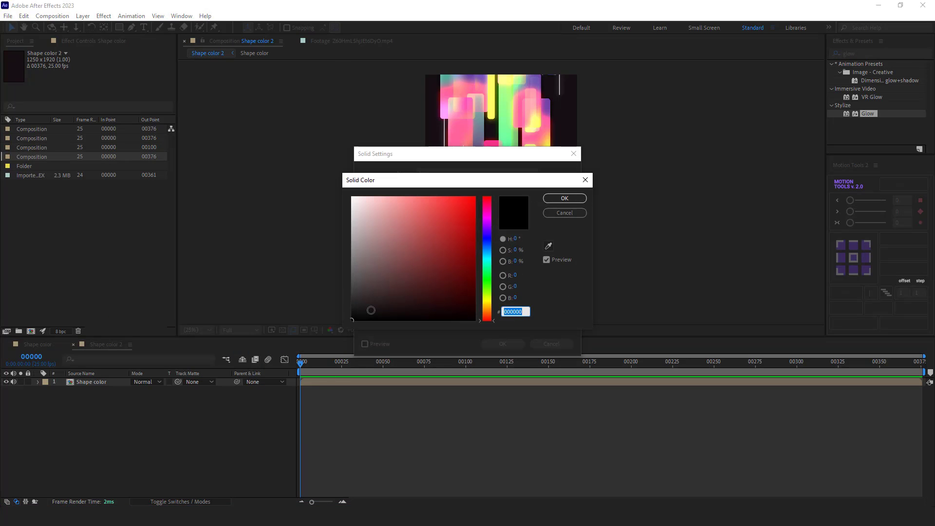
left_click(563, 198)
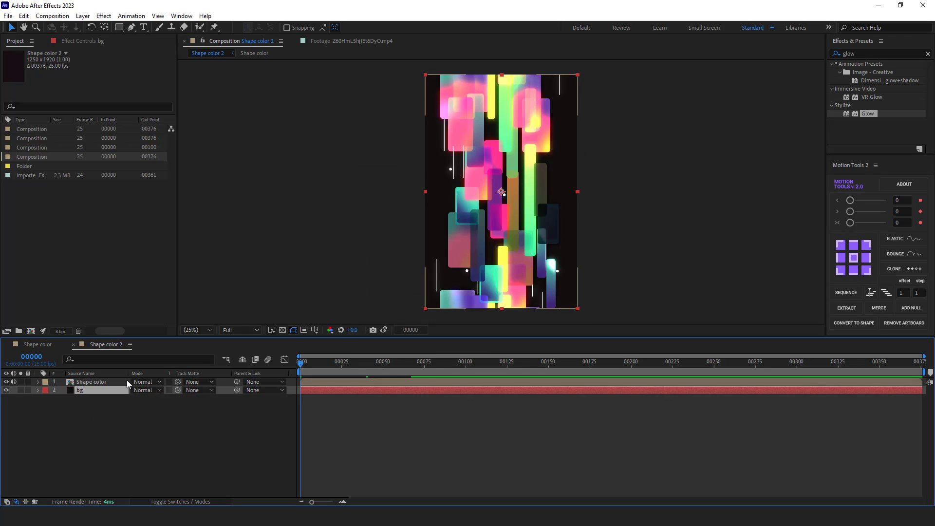
Set Shape color to Screen blending and select it to duplicate as shadow
left_click(146, 382)
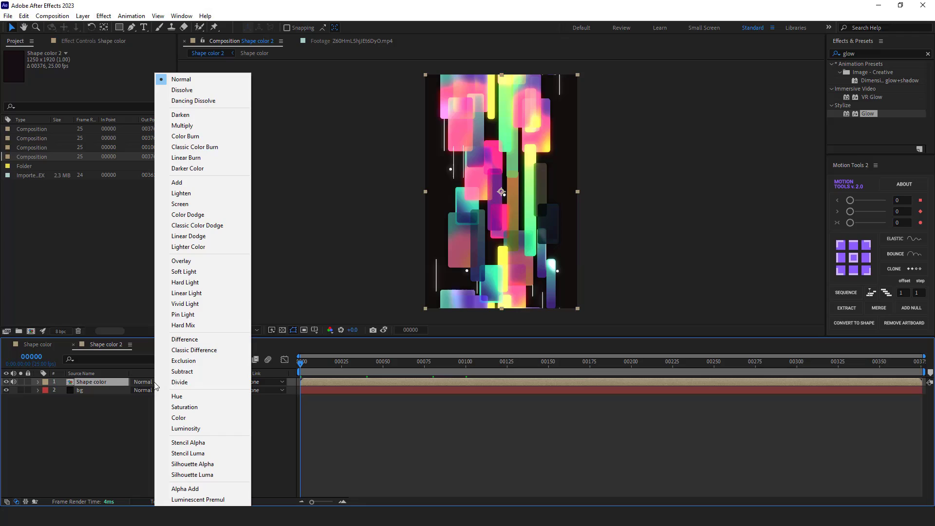
left_click(180, 204)
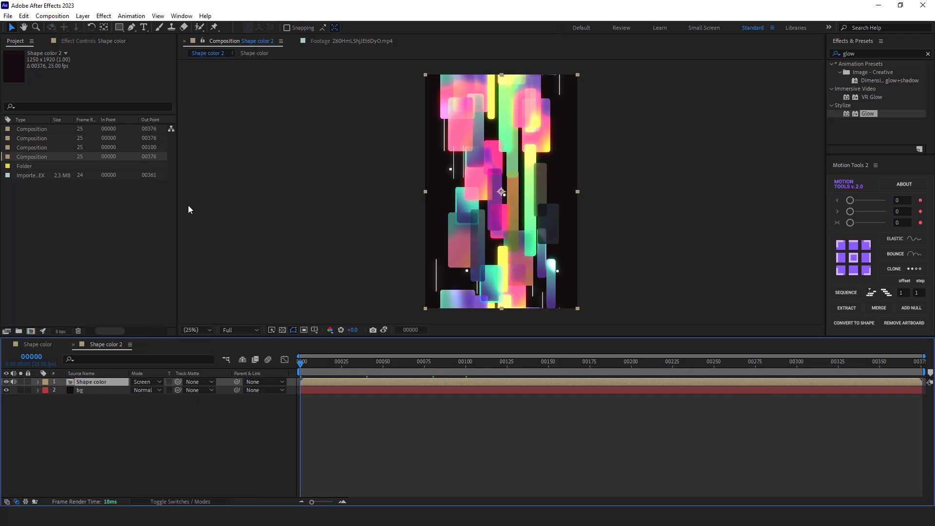
left_click(99, 418)
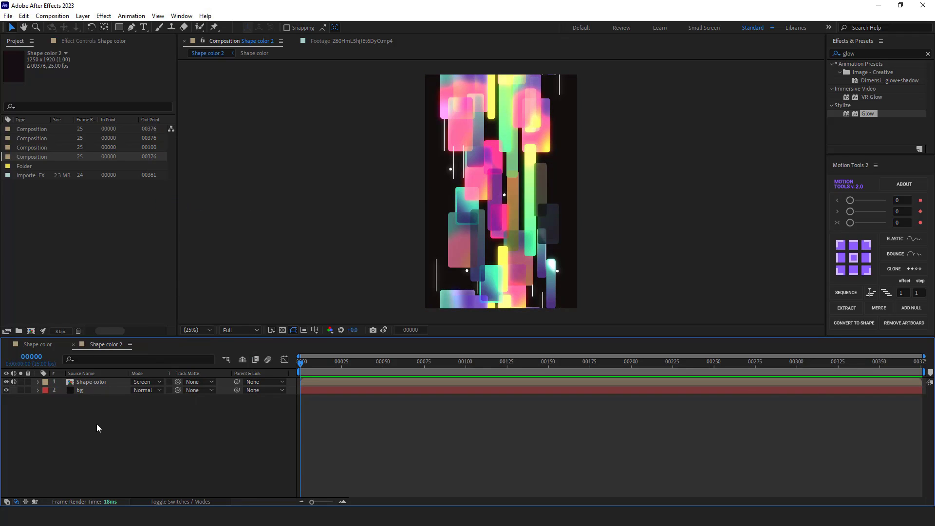
left_click(91, 382)
type("shadow")
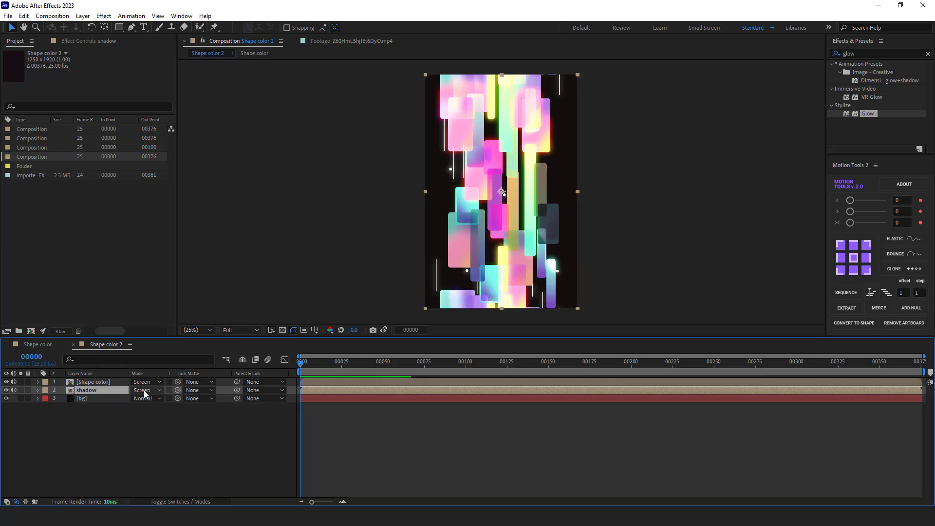
Give the shadow layer Normal blending, 120% scale, a horizontal flip and 10% opacity
left_click(143, 391)
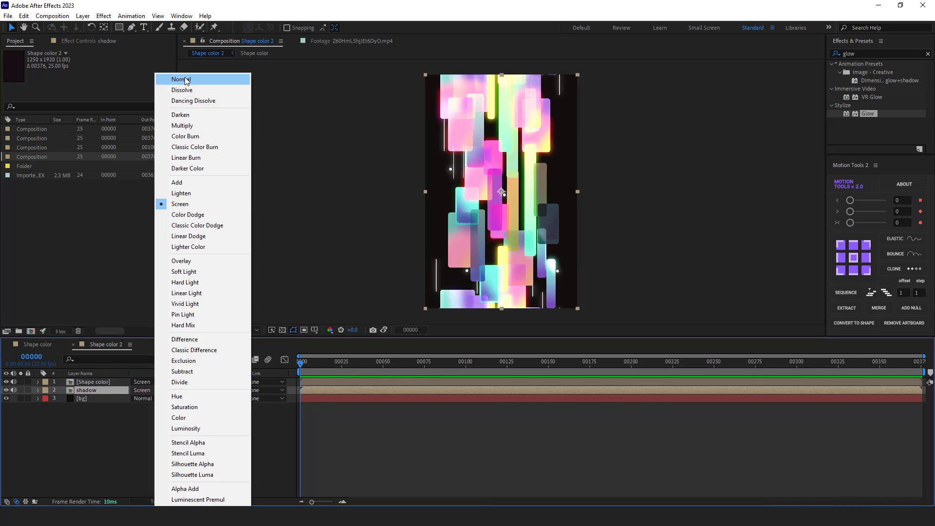
left_click(181, 79)
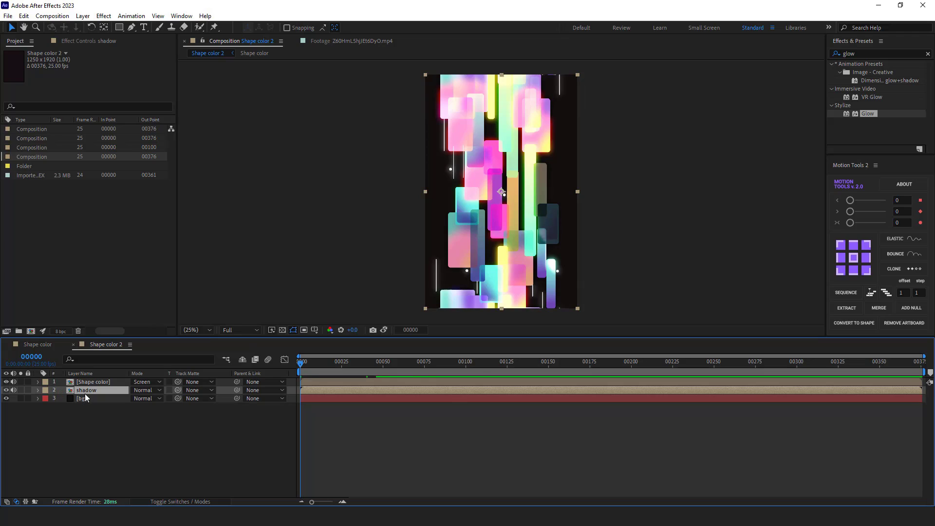
left_click(37, 391)
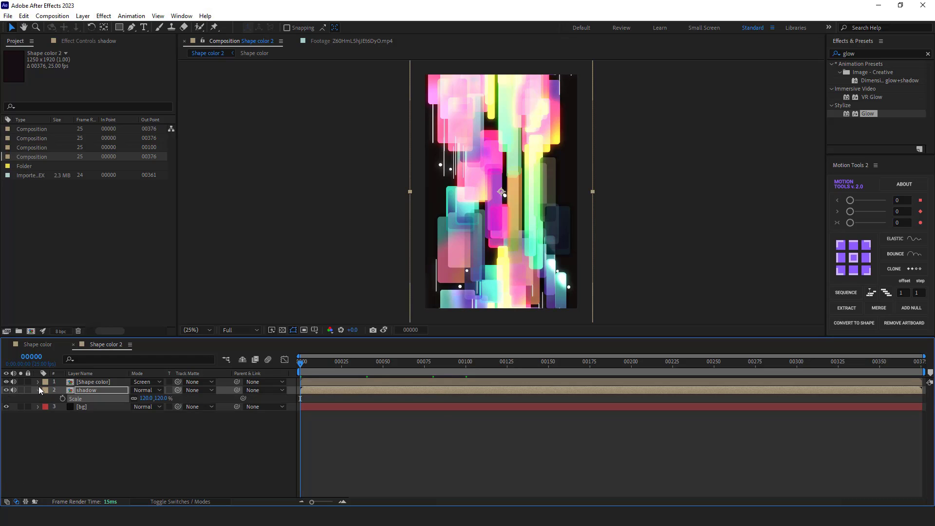
right_click(86, 391)
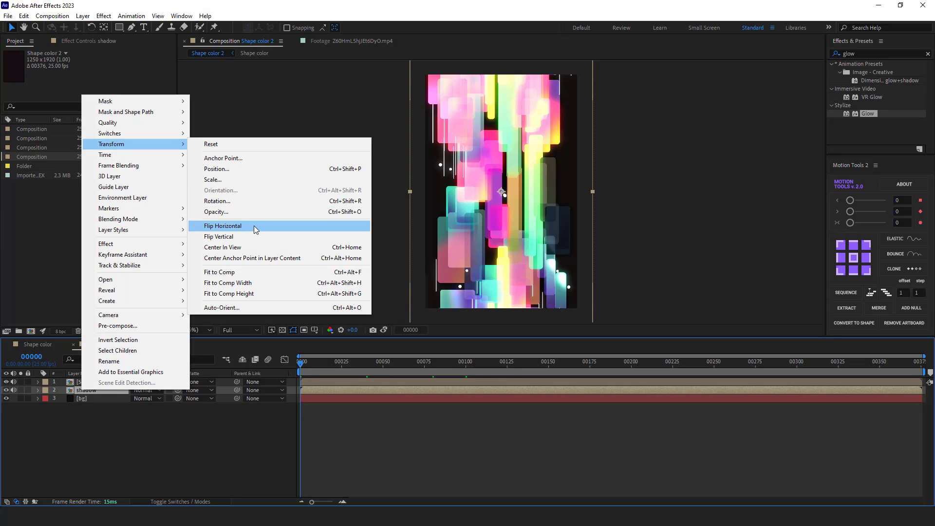
left_click(223, 225)
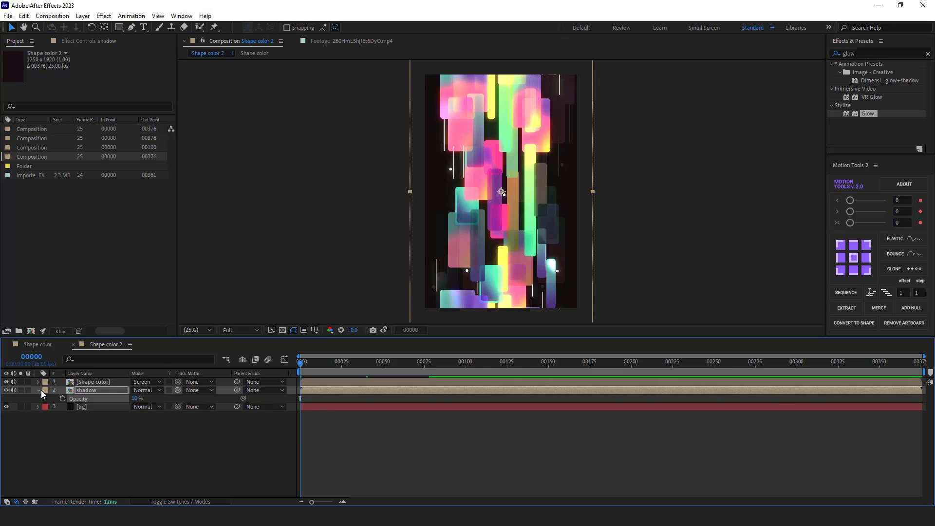
Scrub to frame 99 to preview, return to frame 0, and select Shape color
left_click(37, 391)
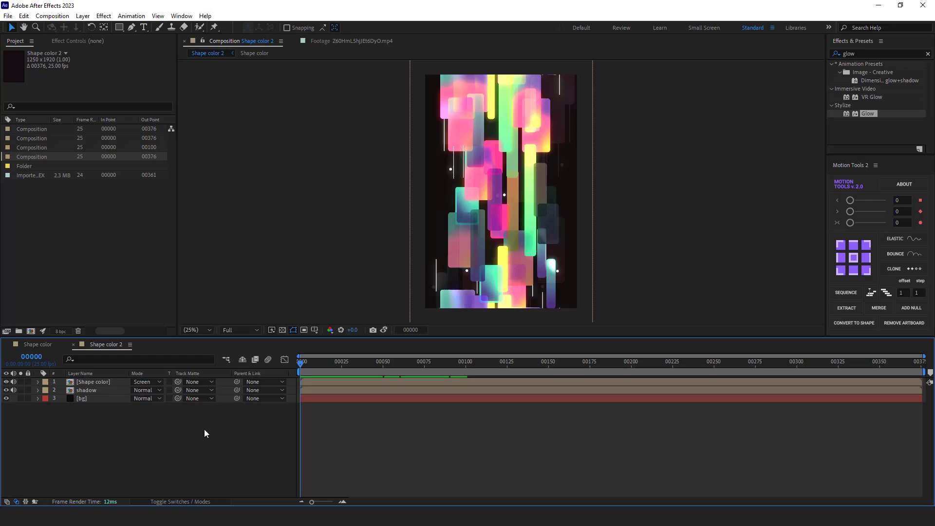
left_click(466, 361)
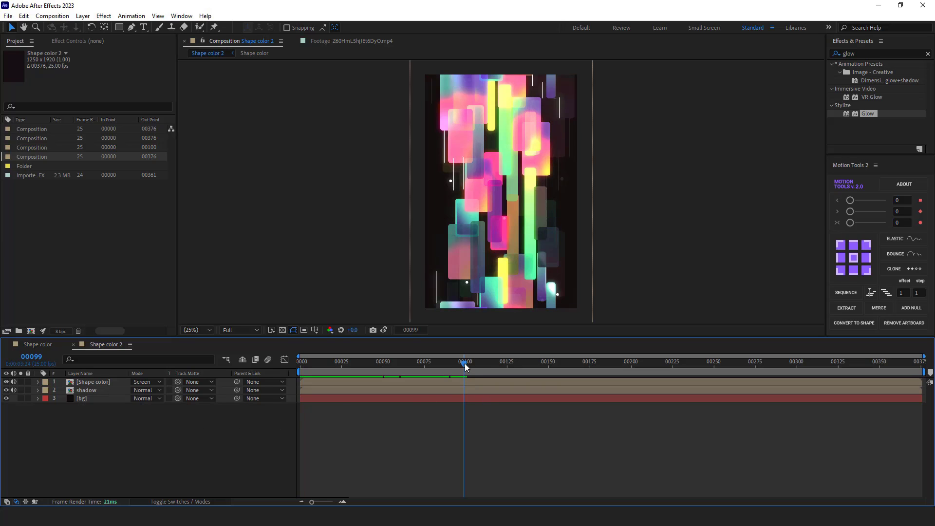
left_click(467, 361)
type("warp")
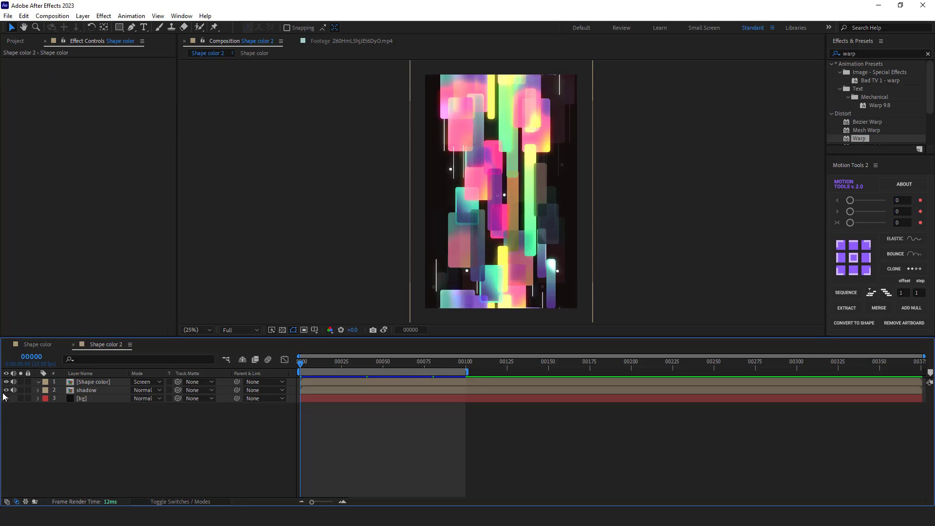
left_click(5, 390)
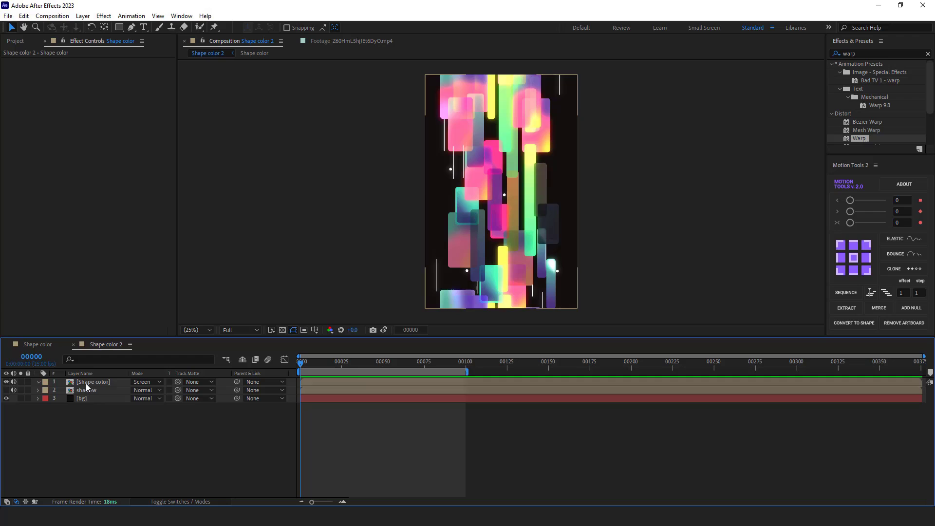
left_click(92, 382)
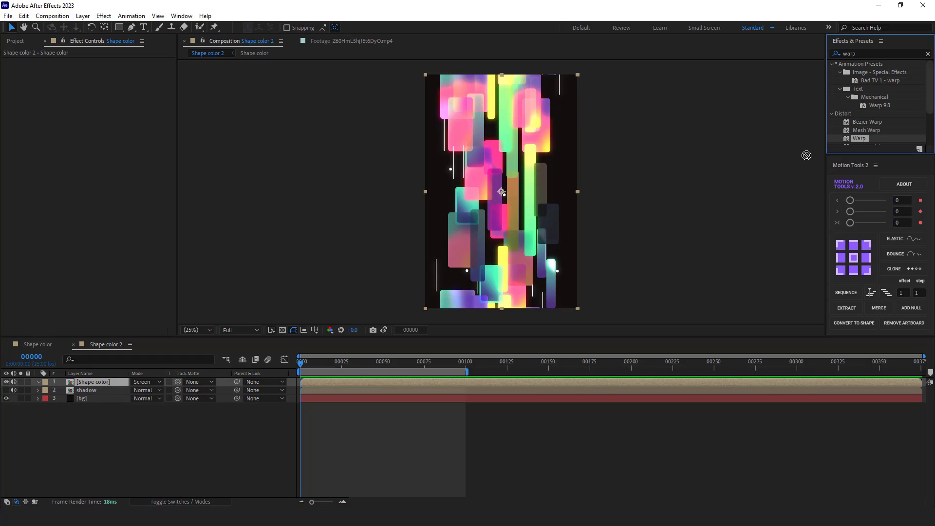
Apply Warp to Shape color as a vertical Bulge with Bend 25
double_click(858, 138)
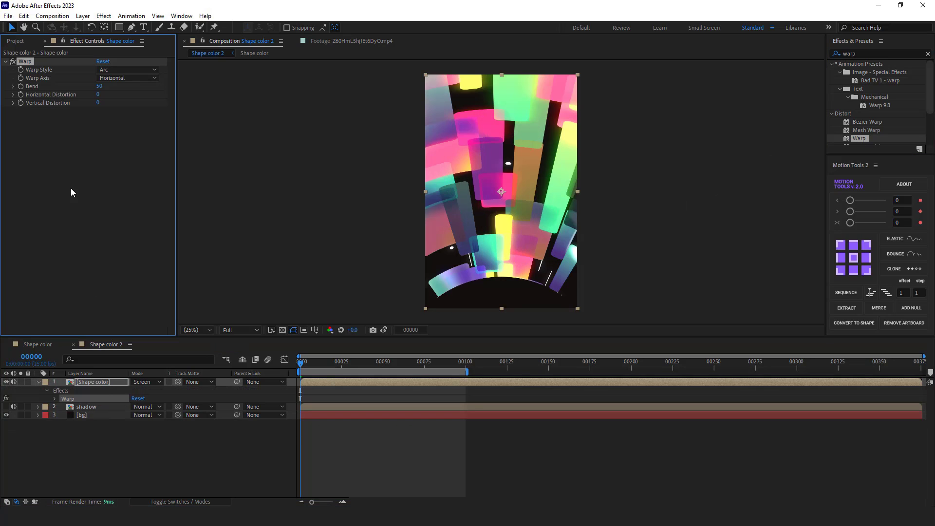
left_click(127, 69)
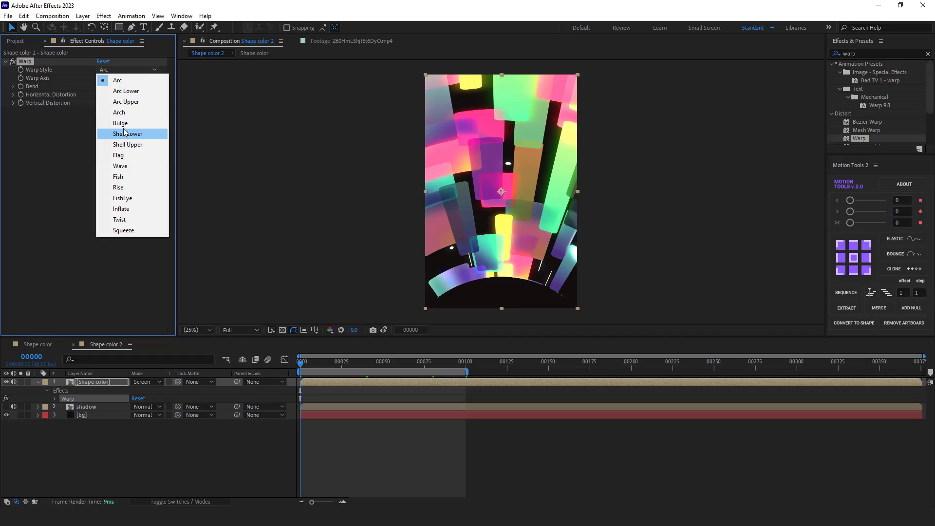
left_click(121, 123)
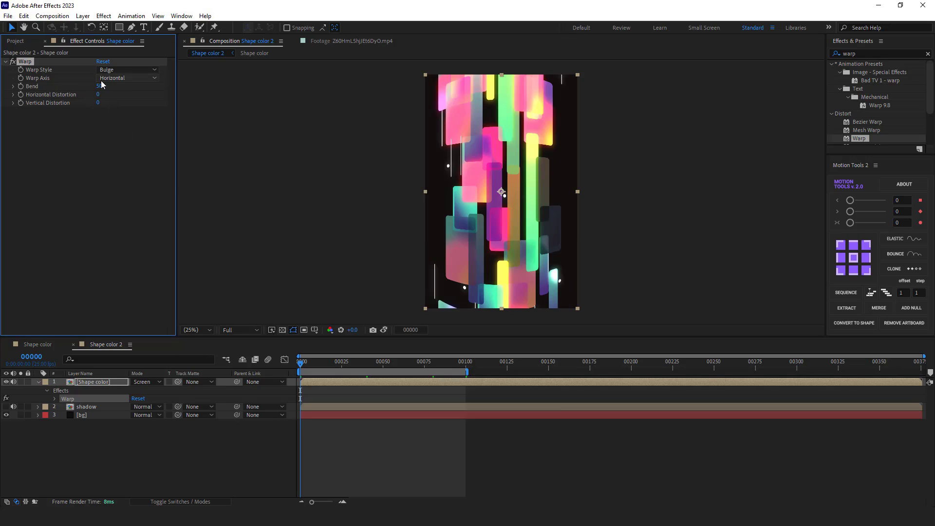
left_click(127, 78)
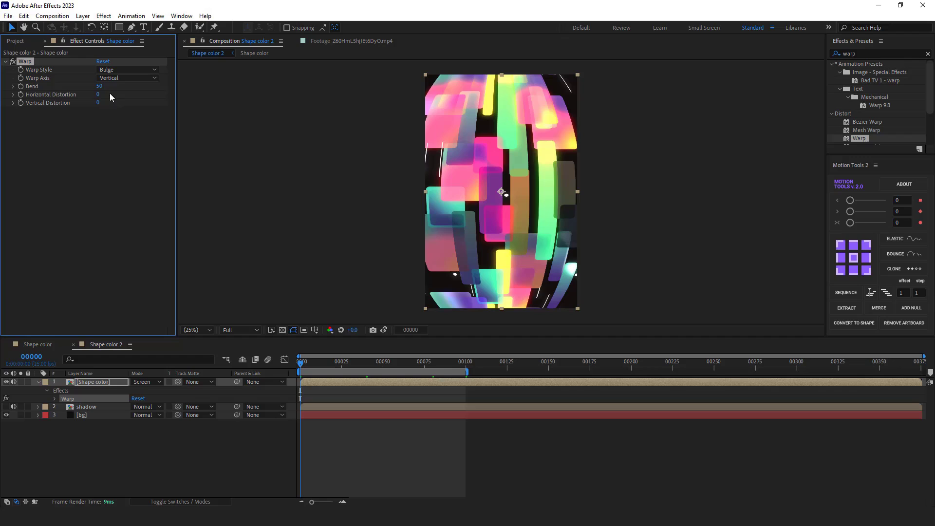
left_click_drag(99, 86, 89, 86)
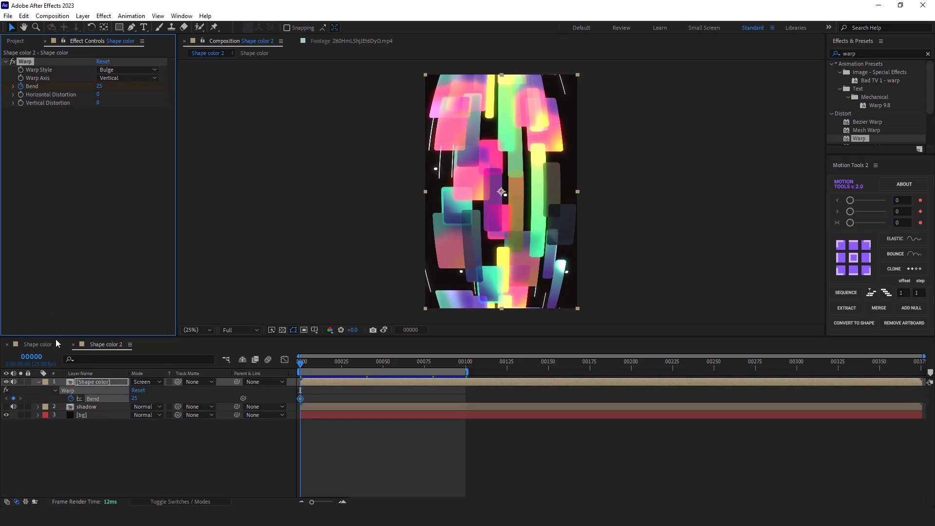
Keyframe Warp Bend swings, pasting matching keyframes at frames 86 and 100
left_click(315, 361)
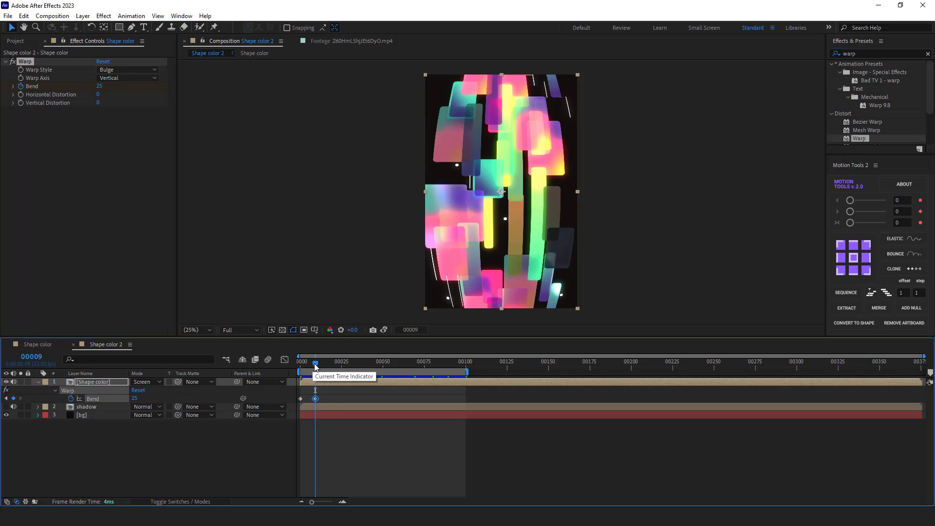
mouse_move(315, 369)
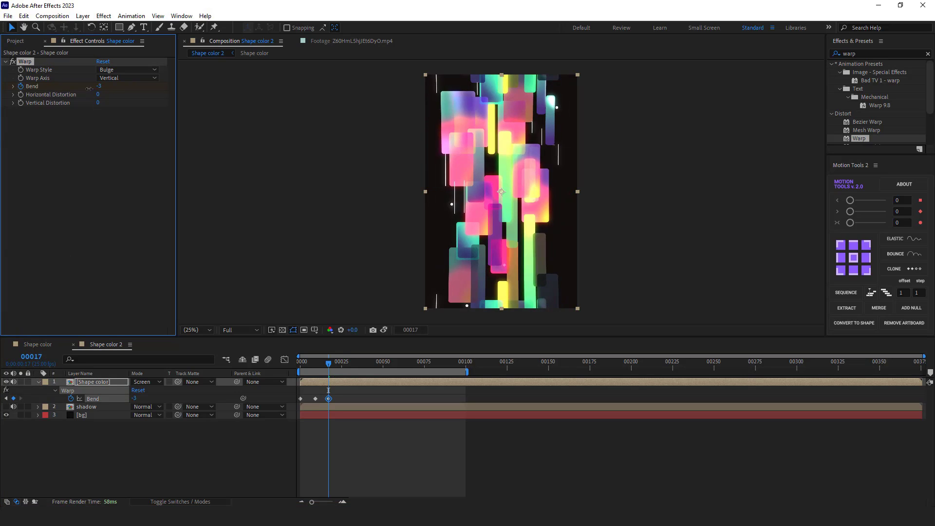
left_click_drag(99, 86, 71, 86)
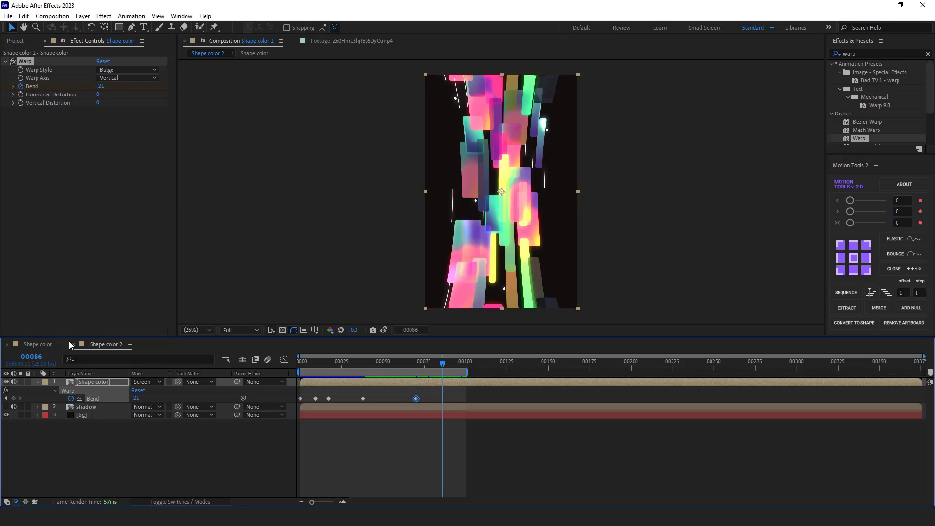
key("ctrl+c")
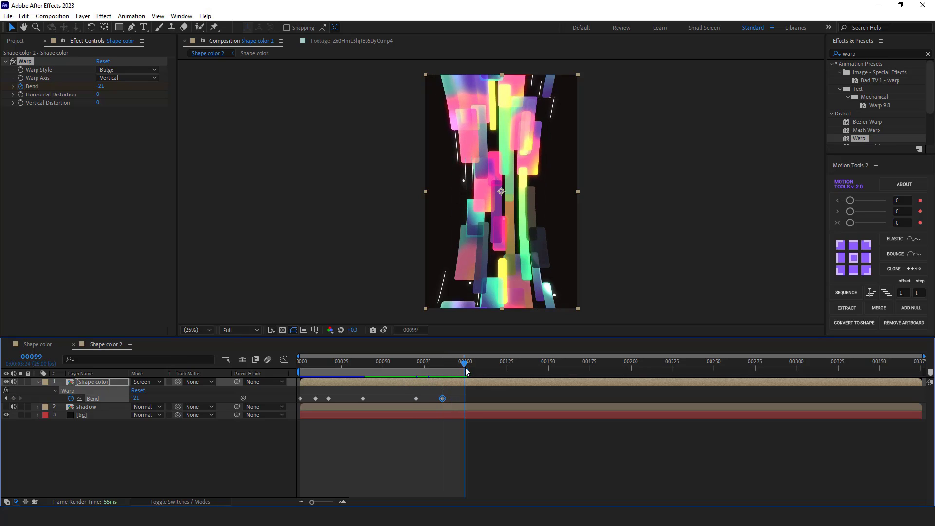
key("ctrl+c")
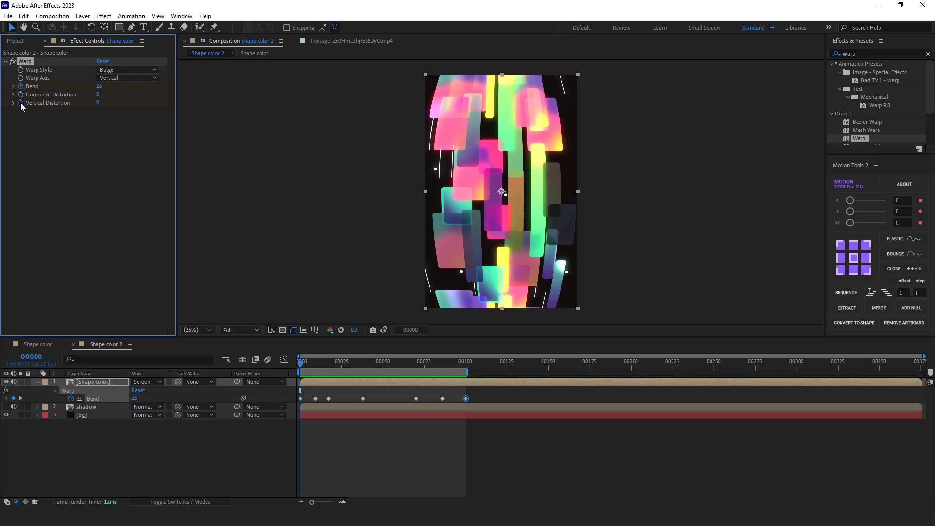
Keyframe Vertical Distortion at -5 at the start and add a keyframe at frame 8
left_click(466, 398)
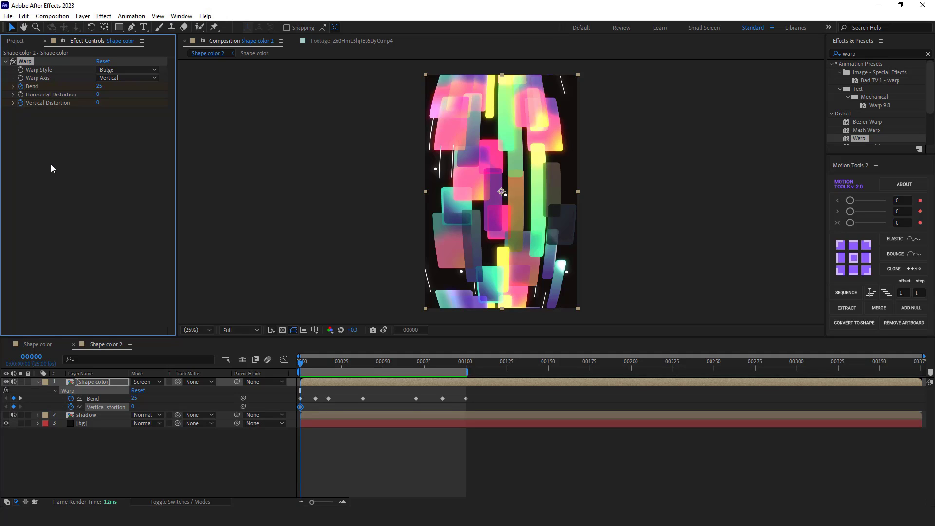
mouse_move(151, 308)
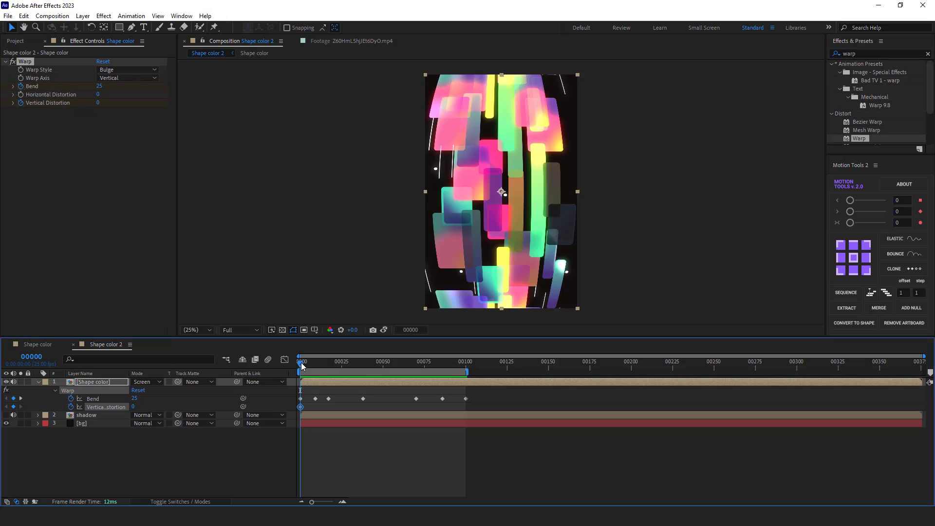
mouse_move(97, 105)
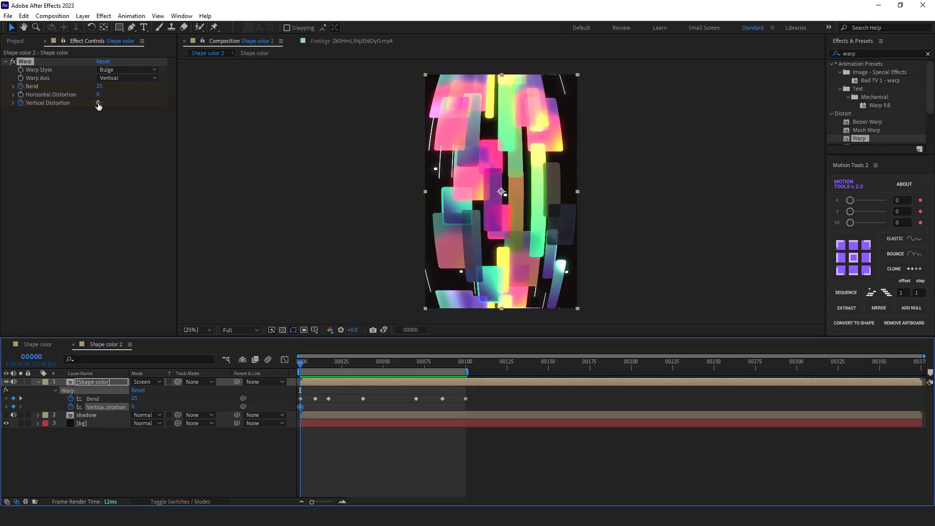
left_click_drag(98, 102, 93, 103)
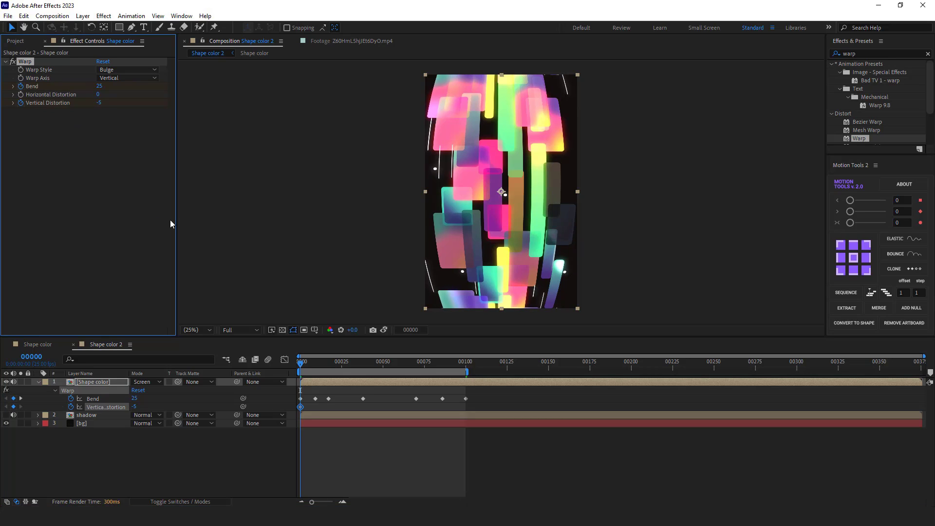
left_click(314, 361)
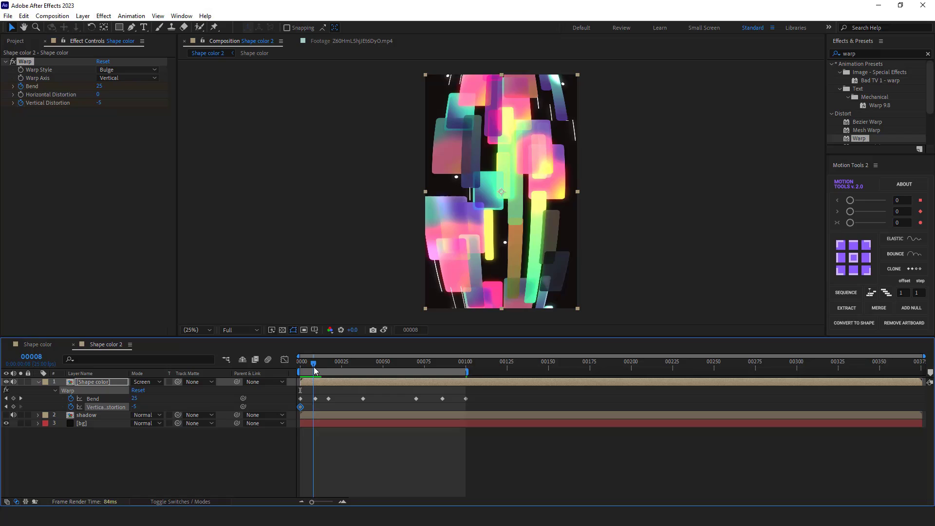
key("ctrl+c")
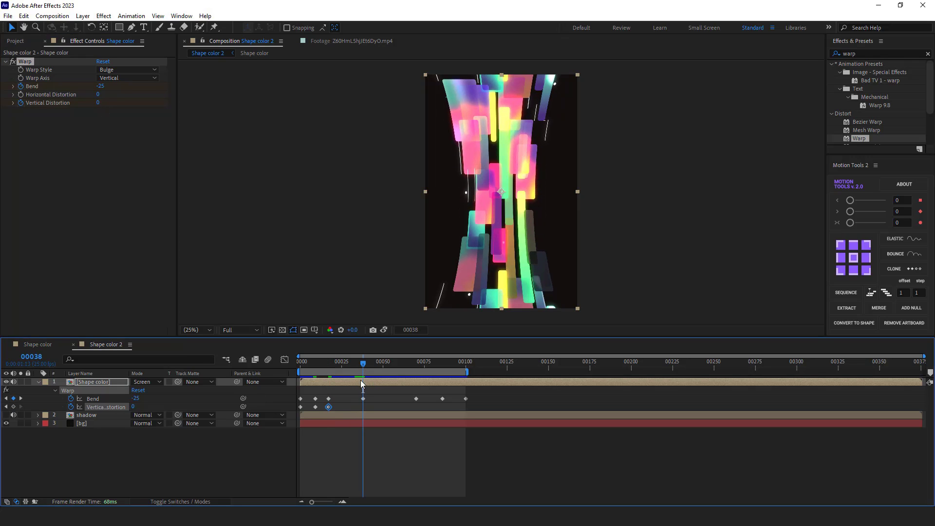
Add Vertical Distortion keyframes at frame 38, near frame 70 at -55, and frame 100
key("ctrl+c")
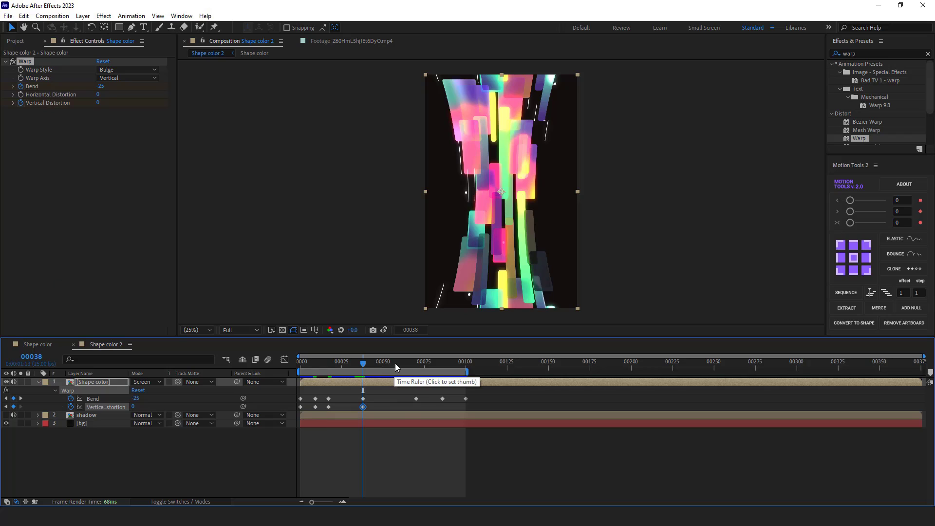
left_click(417, 361)
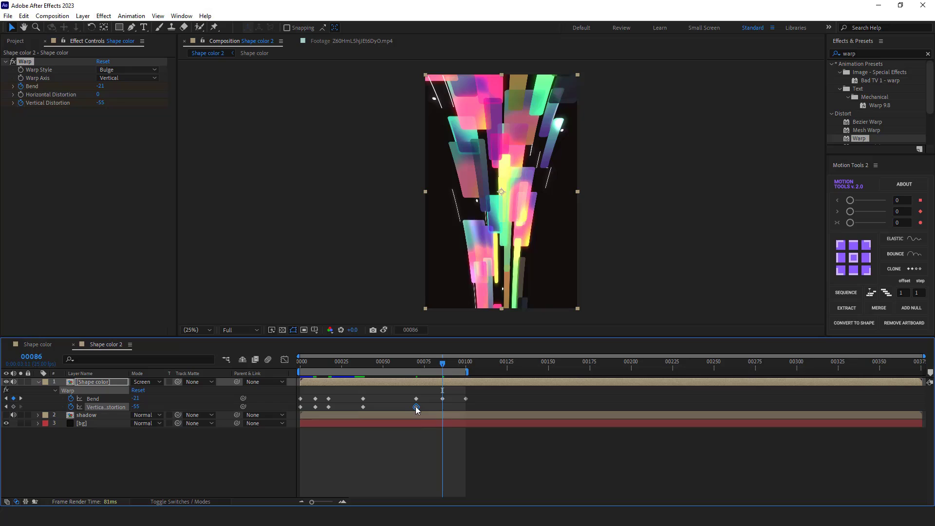
left_click(443, 407)
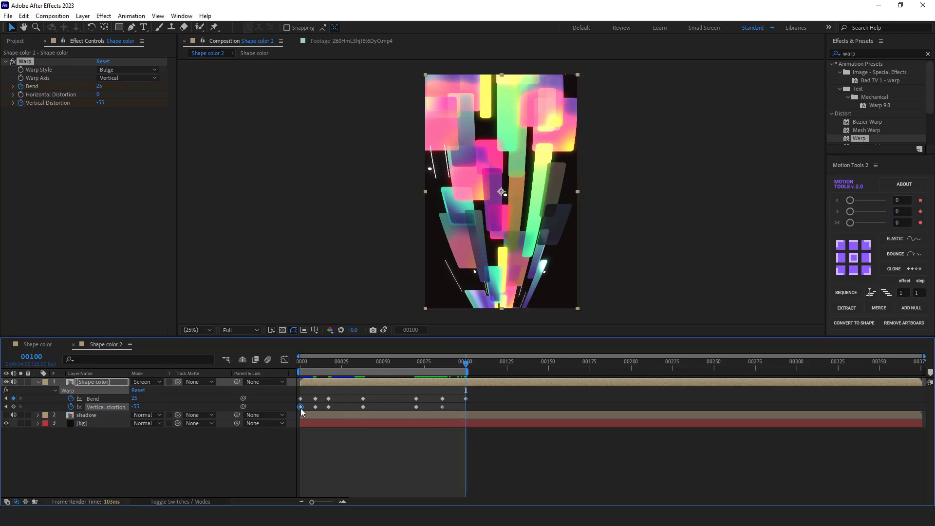
key("ctrl+c")
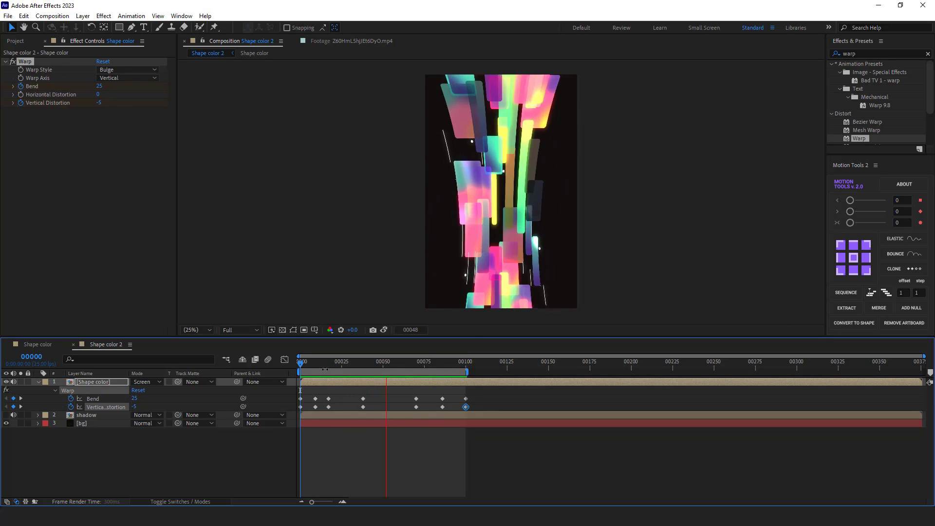
Stop the preview, select all warp keyframes, and collapse the Shape color layer
left_click(300, 361)
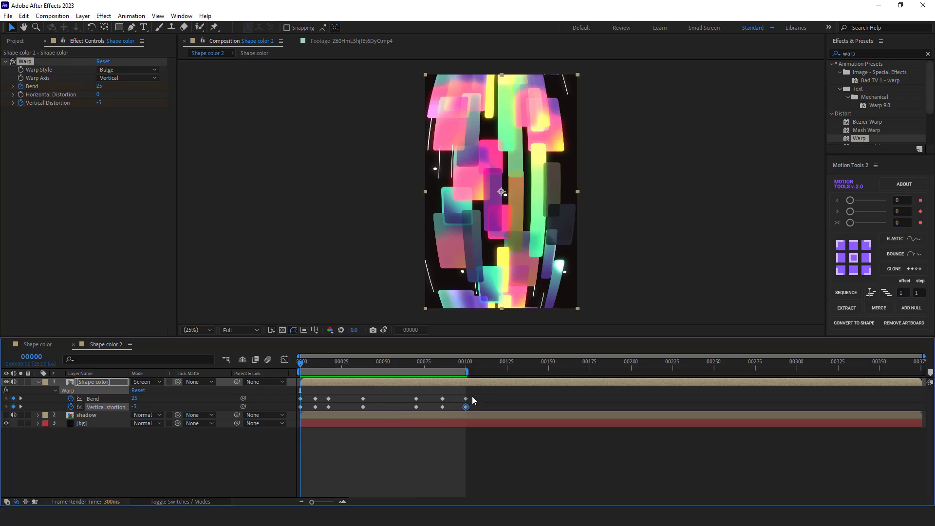
left_click(300, 409)
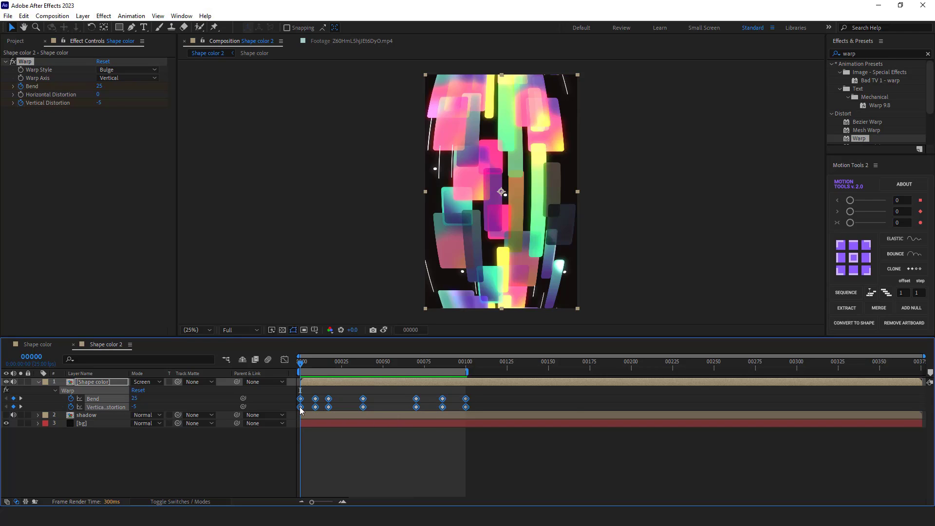
left_click(37, 382)
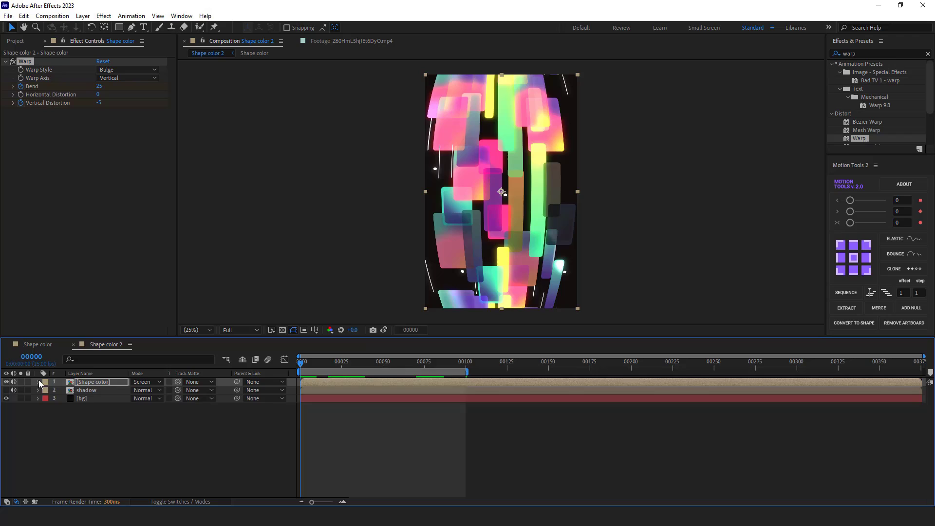
Copy the animated Bulge Warp from Shape color onto the shadow layer and preview the loop
left_click(87, 390)
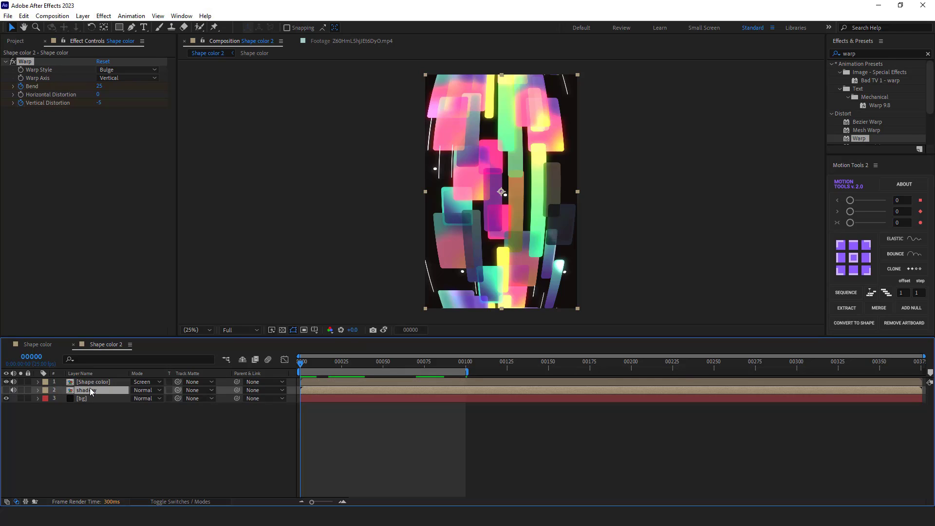
left_click(87, 390)
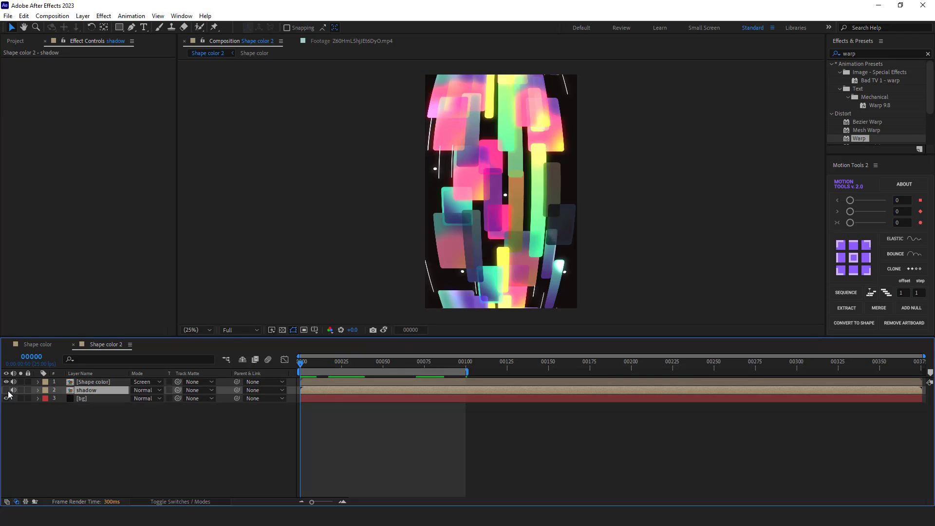
left_click(92, 382)
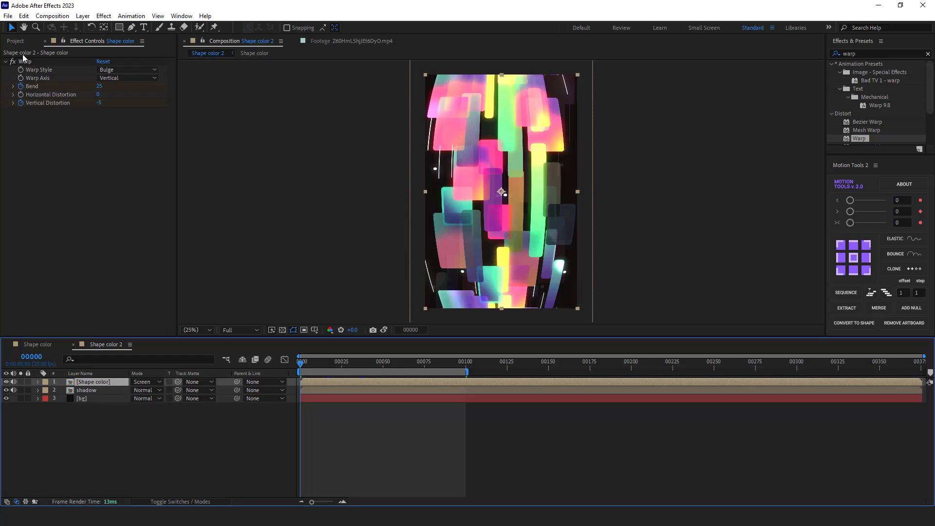
left_click(23, 16)
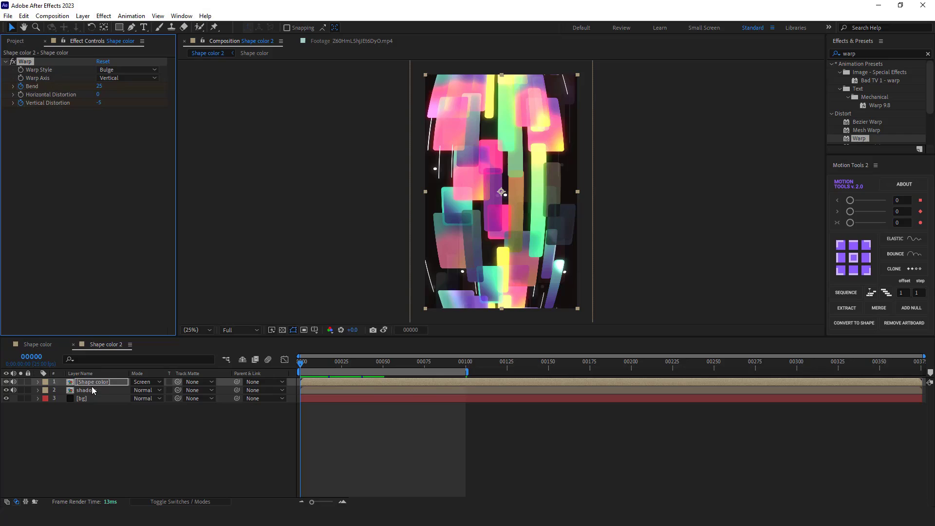
left_click(86, 390)
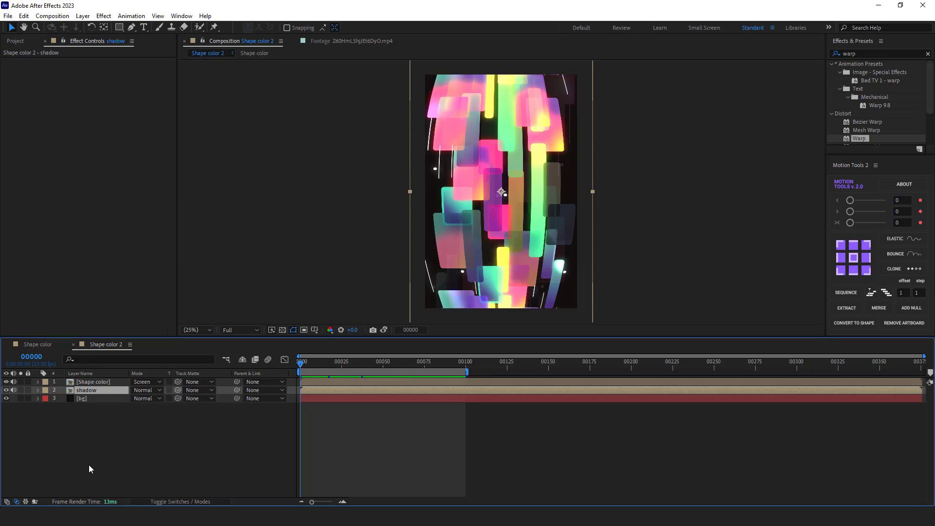
key("ctrl+v")
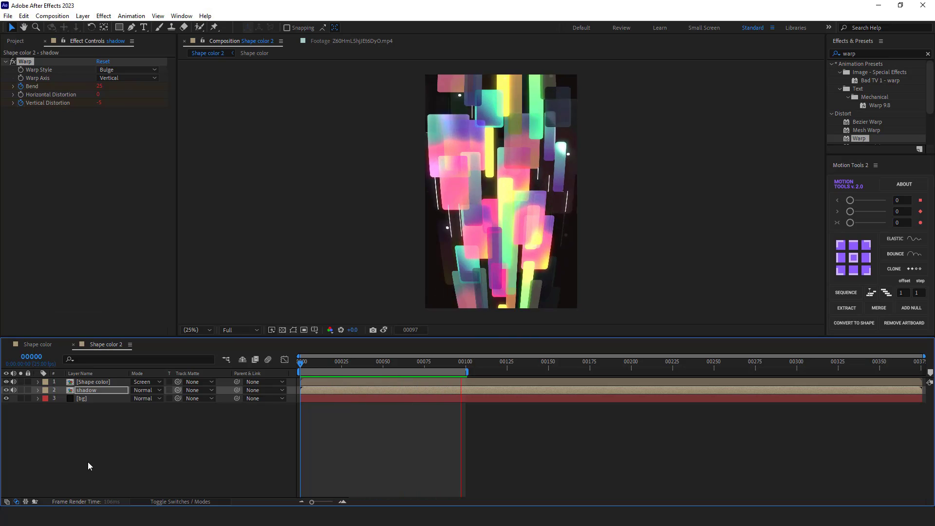
left_click(379, 361)
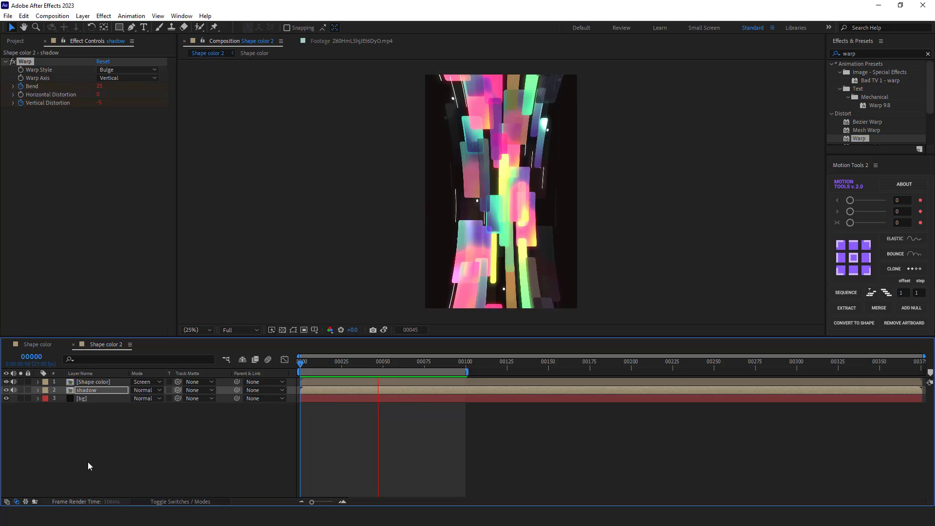